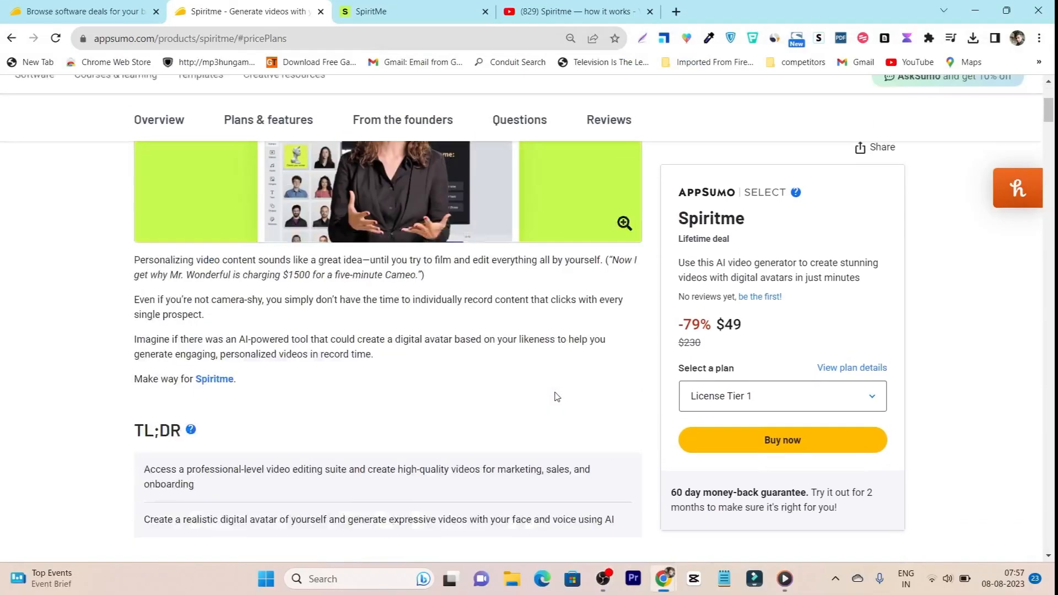
# - Scroll the Spiritme deal page past the TL;DR to the Plans & features terms
pyautogui.click(414, 11)
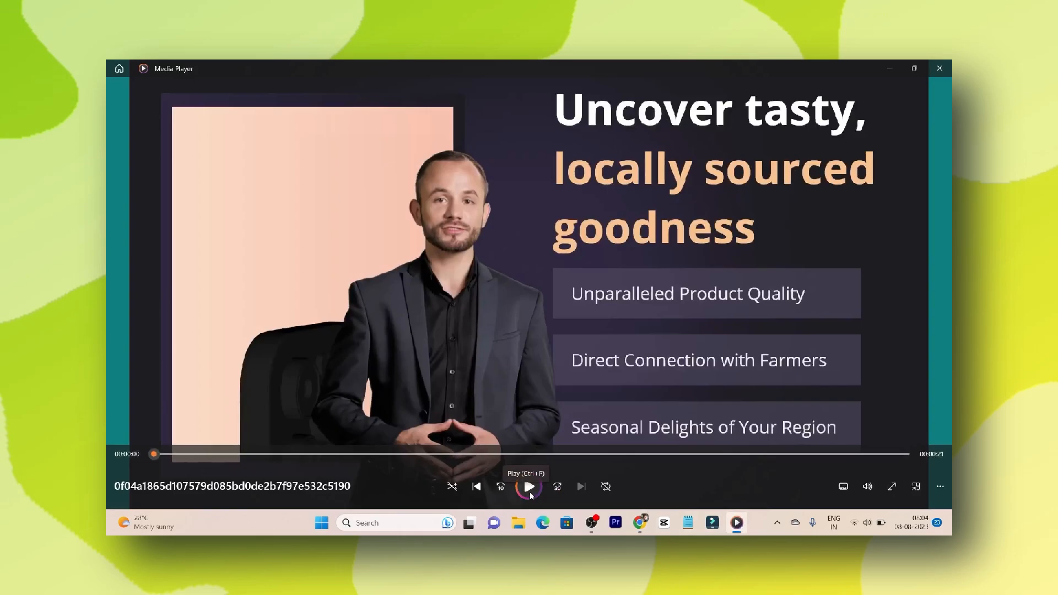
pyautogui.click(529, 487)
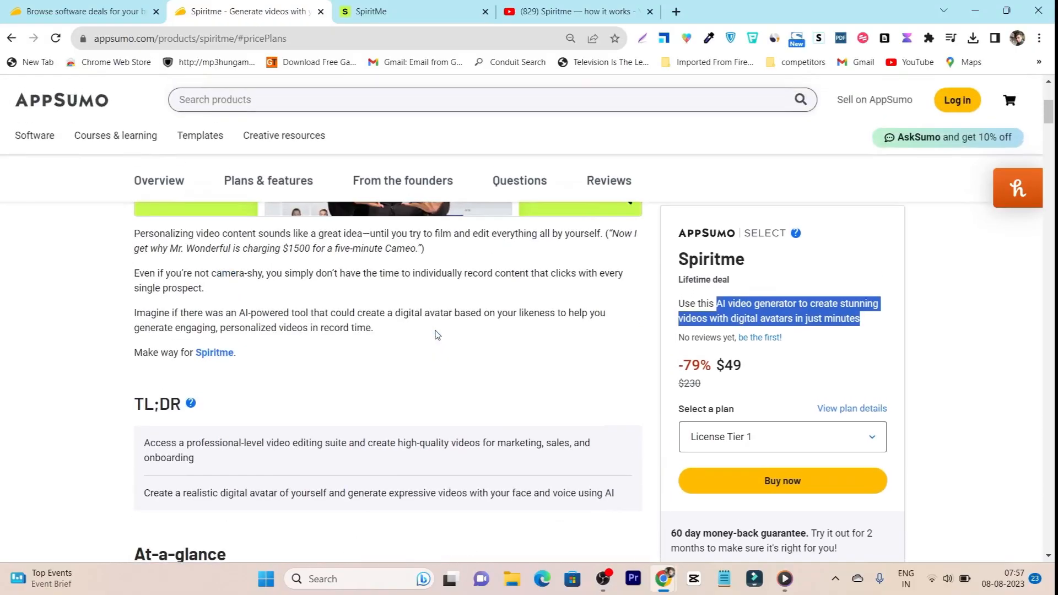
pyautogui.scroll(3)
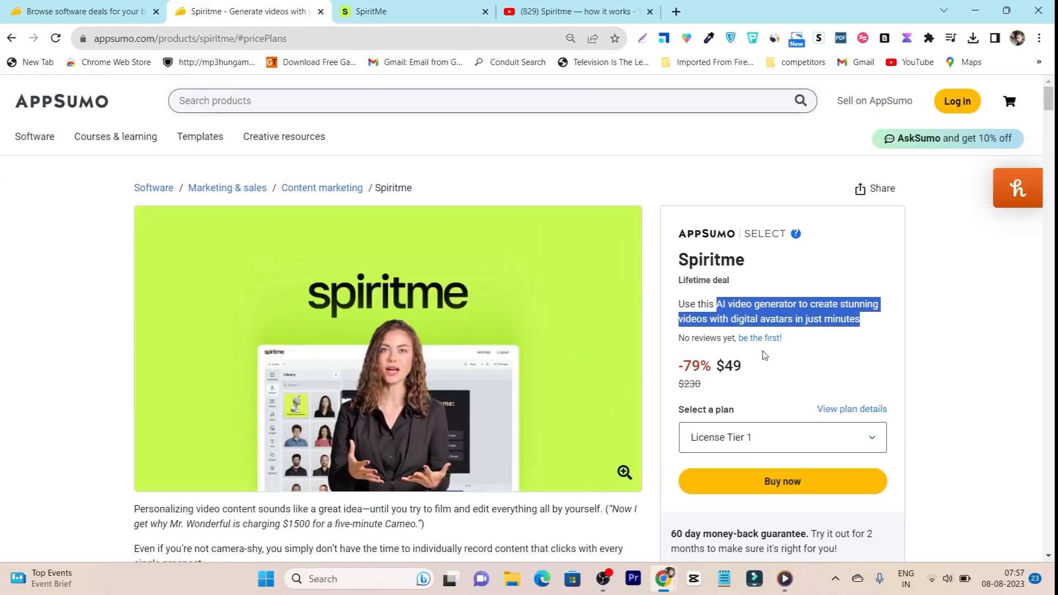
pyautogui.moveTo(719, 382)
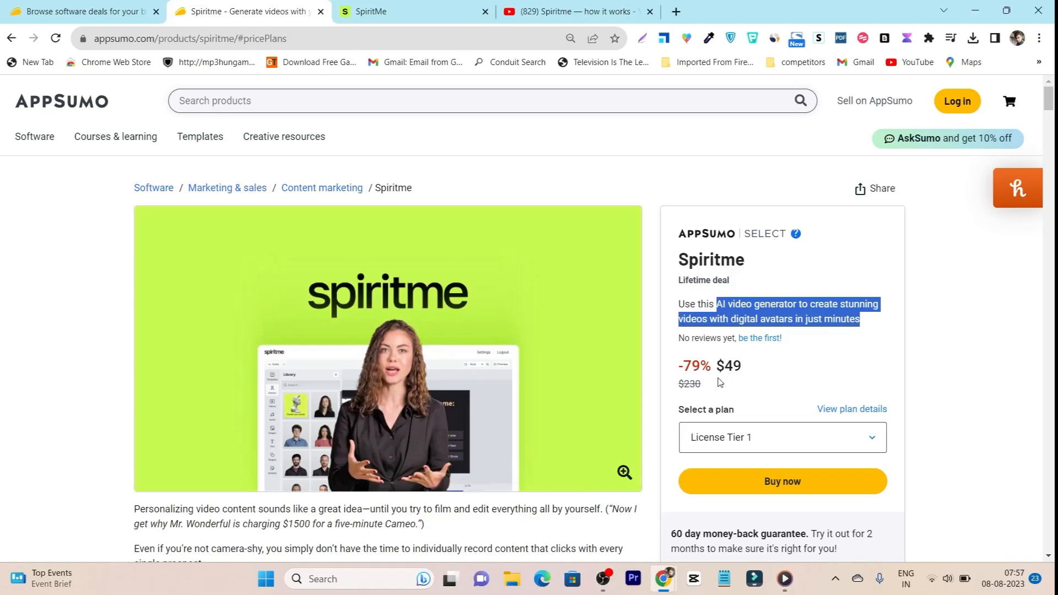
pyautogui.scroll(-3)
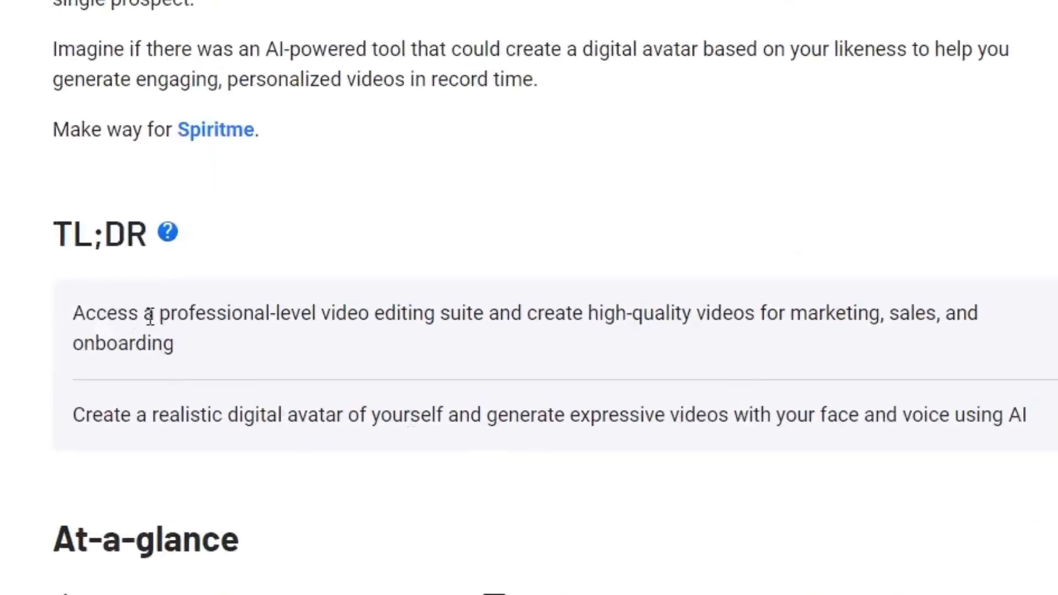
pyautogui.moveTo(143, 313); pyautogui.dragTo(483, 313)
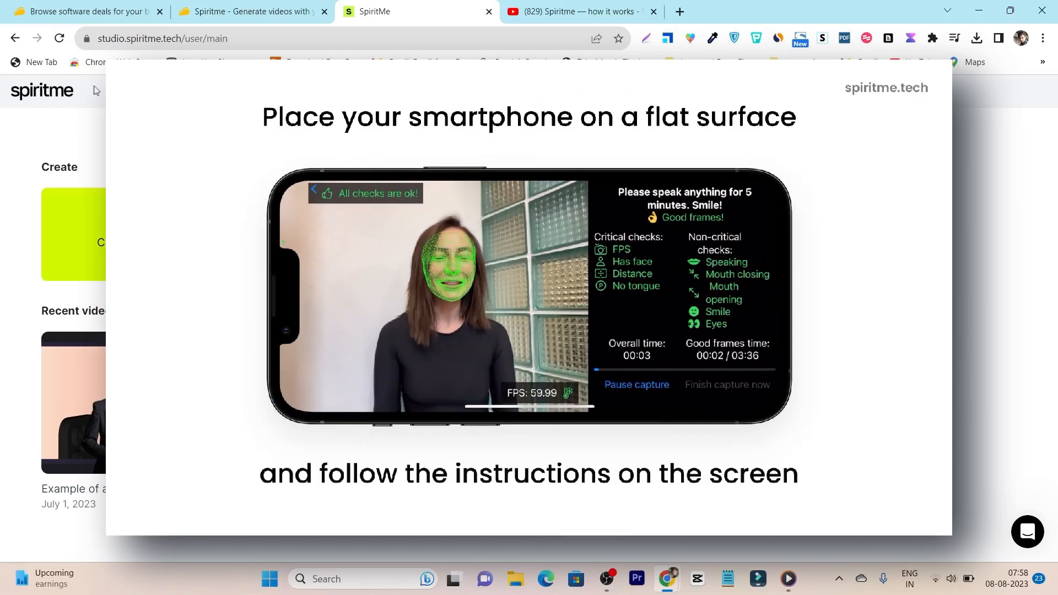
pyautogui.click(252, 12)
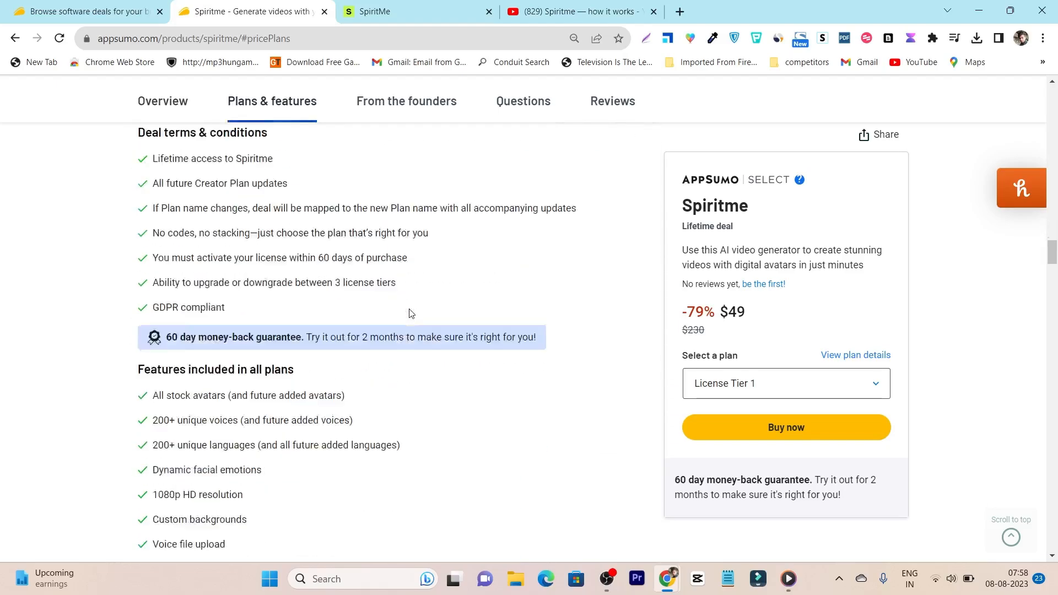
# - Scroll to the $49, $149 and $329 tier cards and highlight Tier 3's custom avatar perk
pyautogui.scroll(-3)
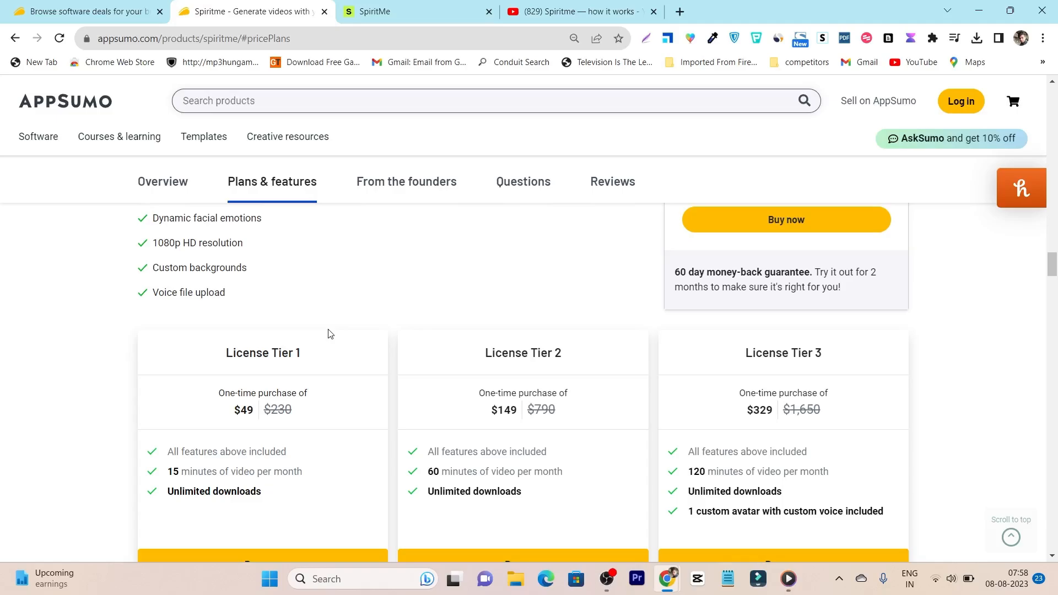
pyautogui.scroll(-3)
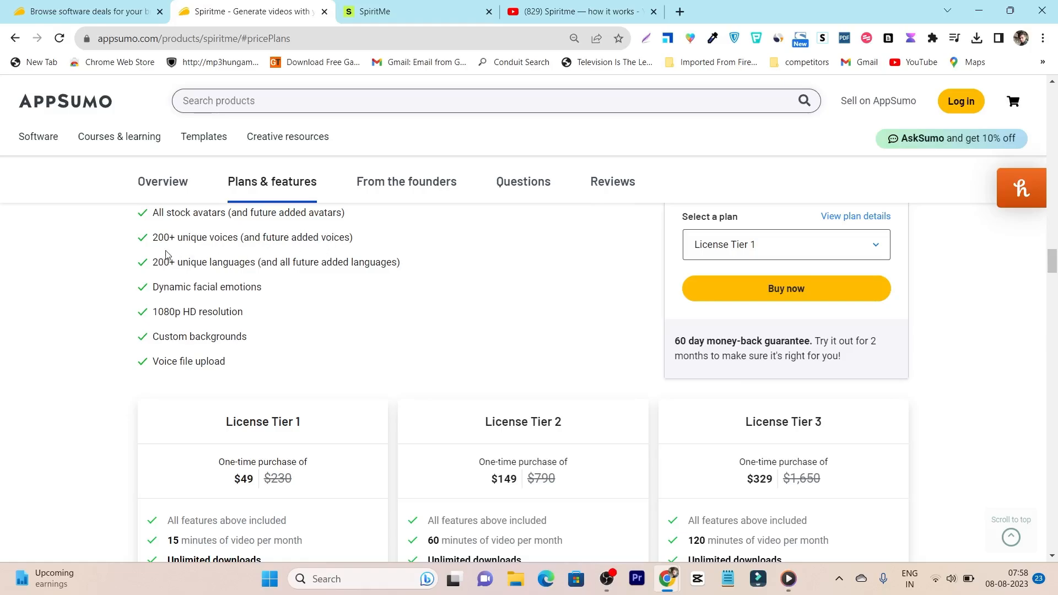
pyautogui.moveTo(241, 258)
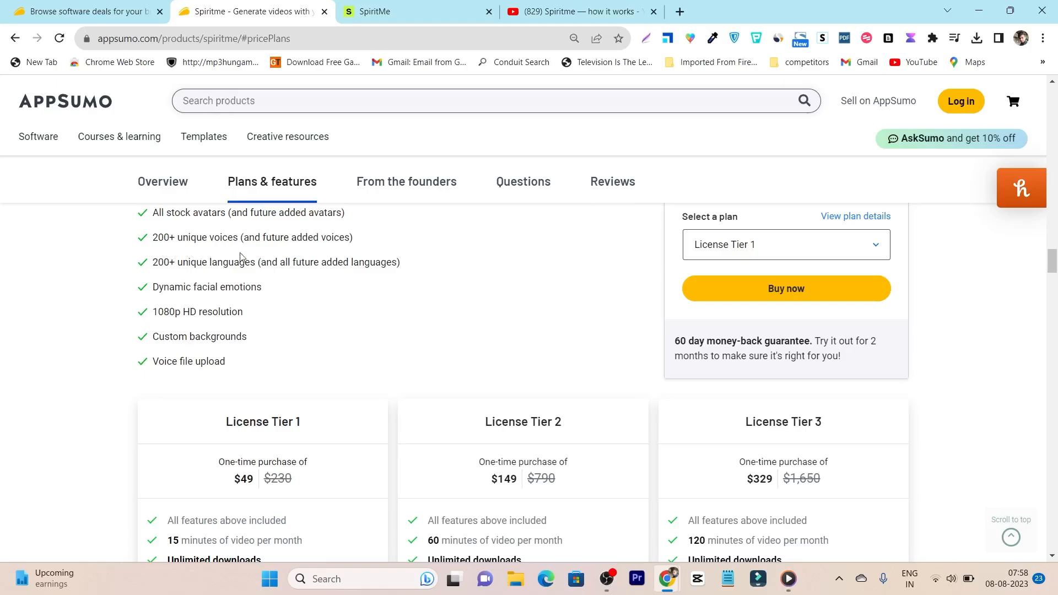
pyautogui.moveTo(252, 259)
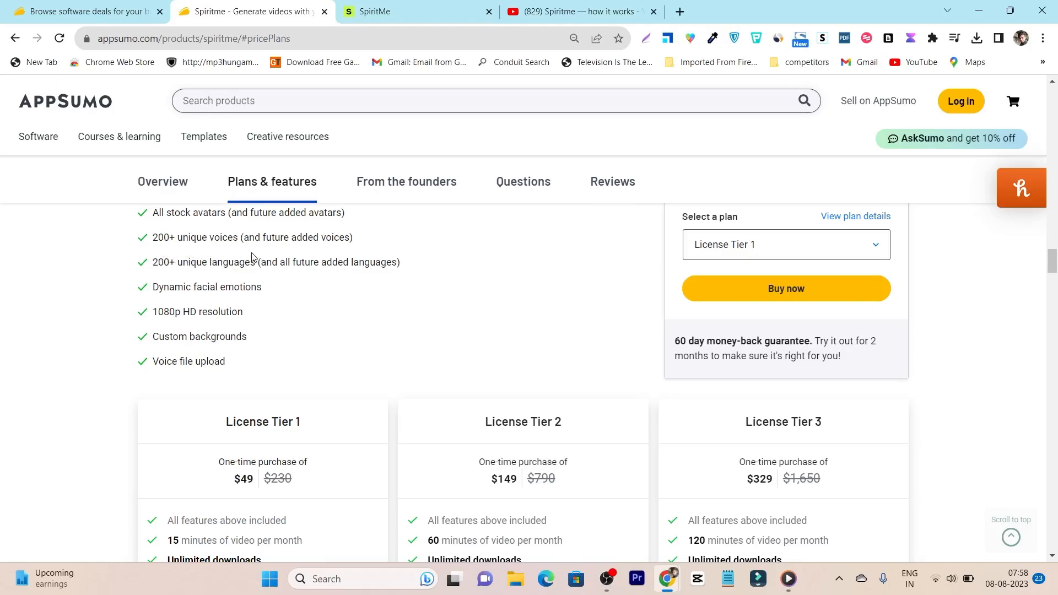
pyautogui.moveTo(208, 280)
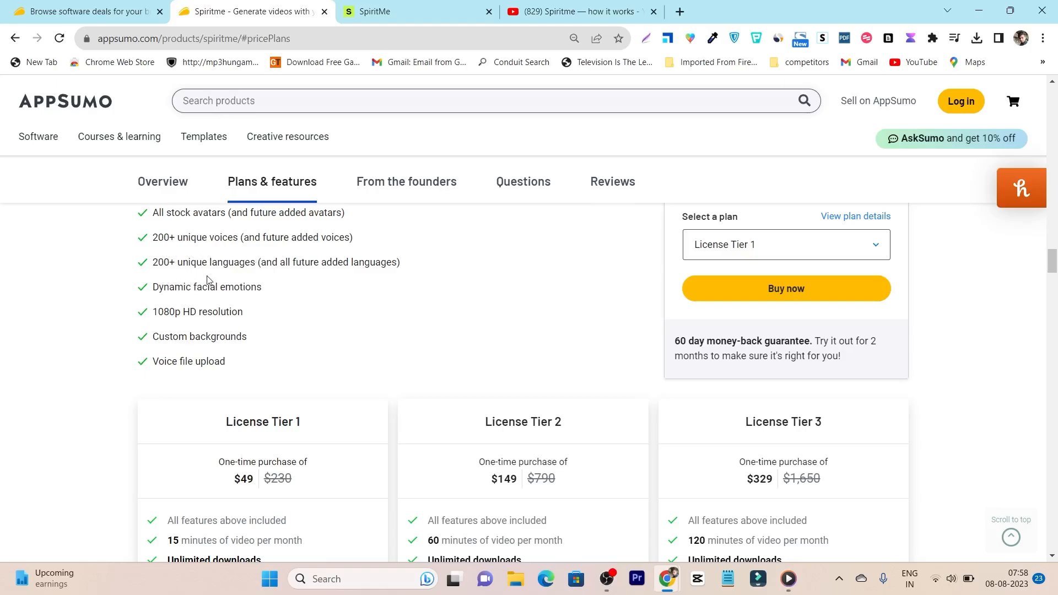
pyautogui.moveTo(182, 301)
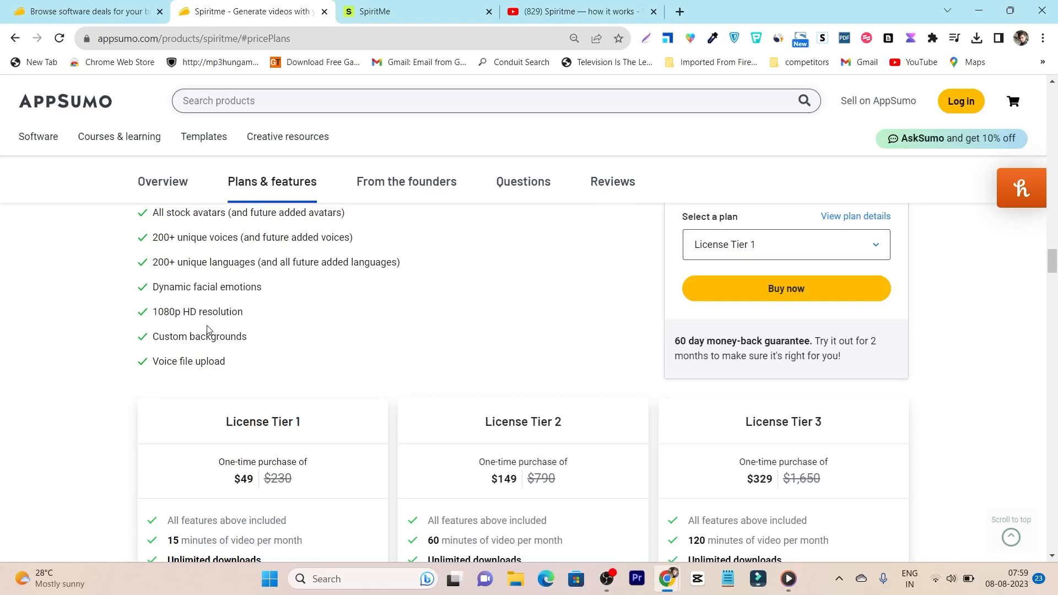
pyautogui.scroll(-3)
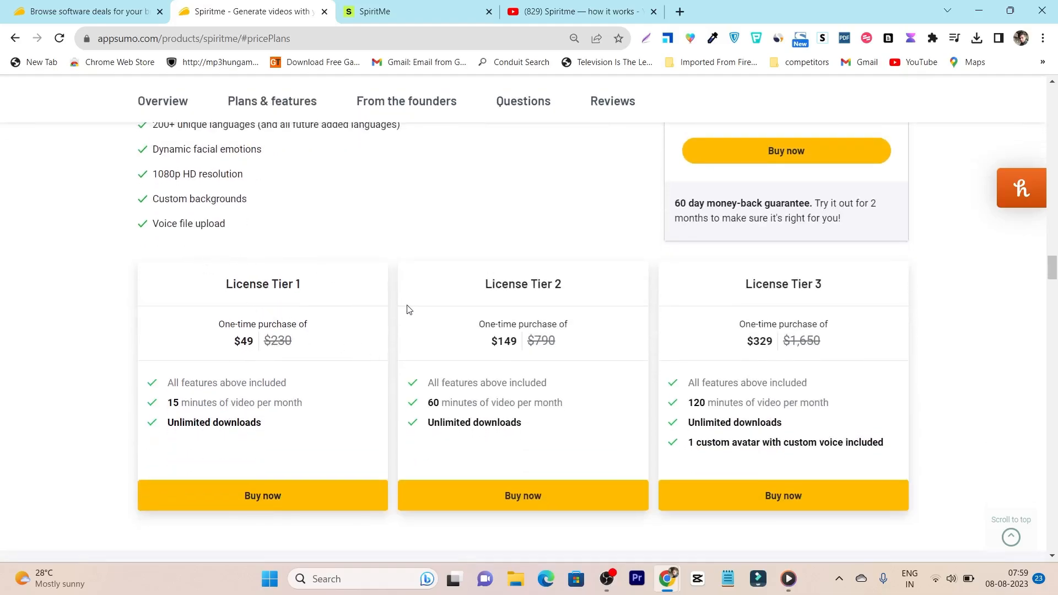
pyautogui.moveTo(650, 311)
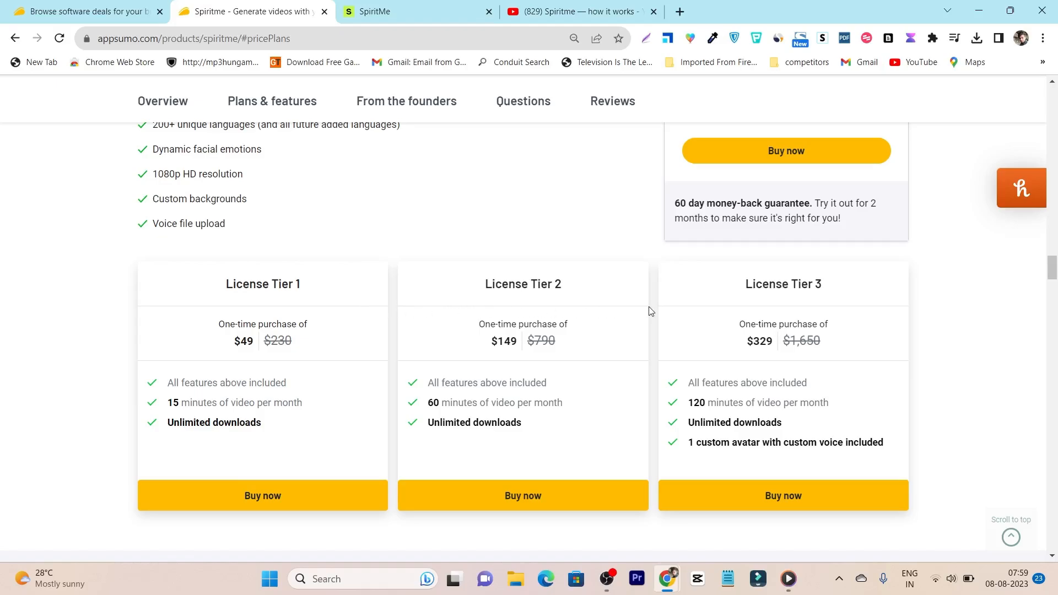
pyautogui.moveTo(250, 424)
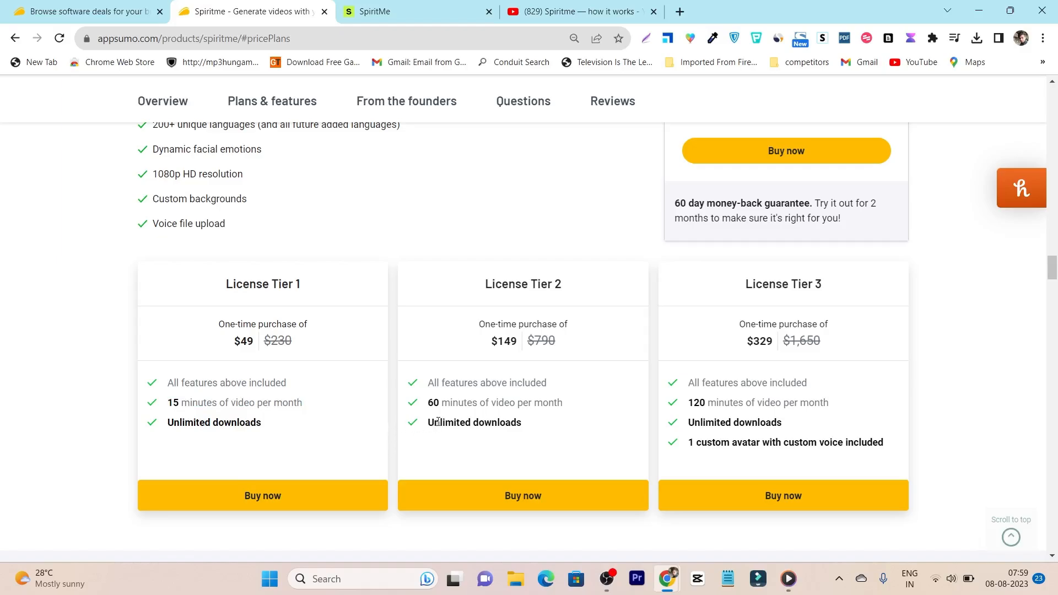
pyautogui.moveTo(795, 370)
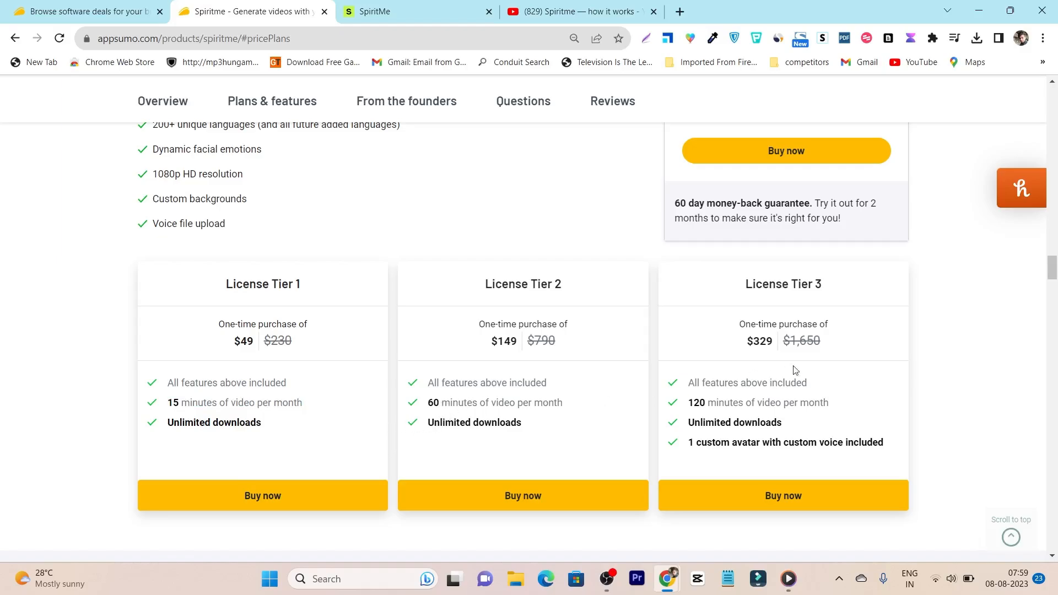
pyautogui.moveTo(686, 410)
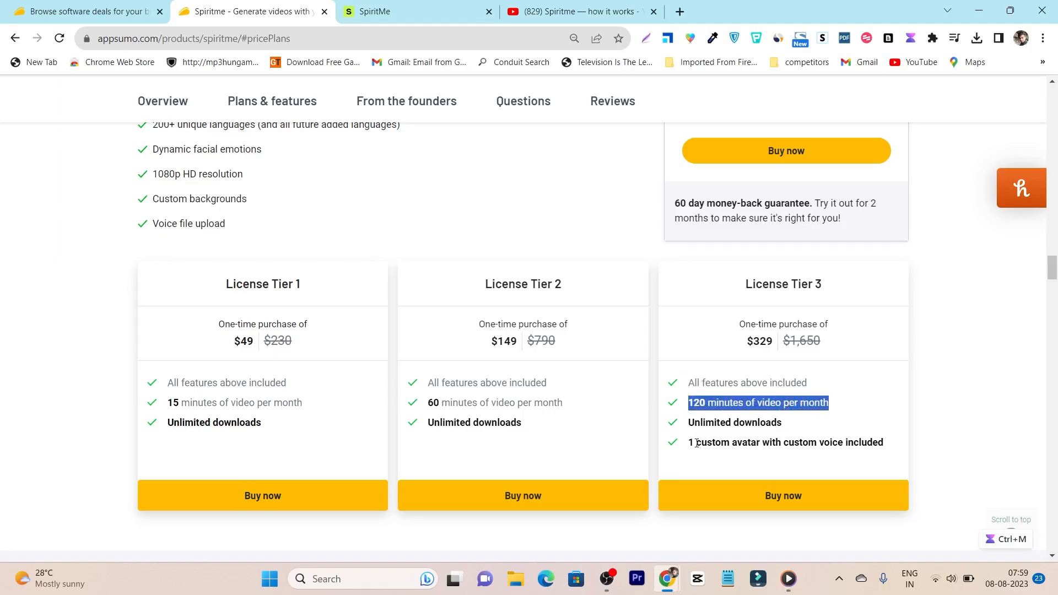
pyautogui.moveTo(689, 442); pyautogui.dragTo(797, 442)
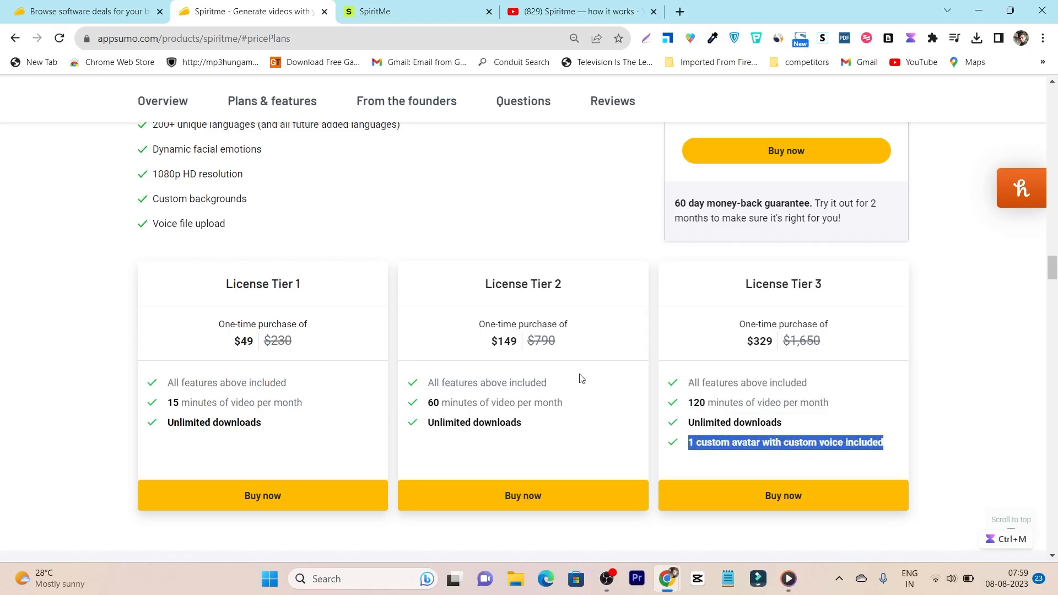
pyautogui.moveTo(570, 309)
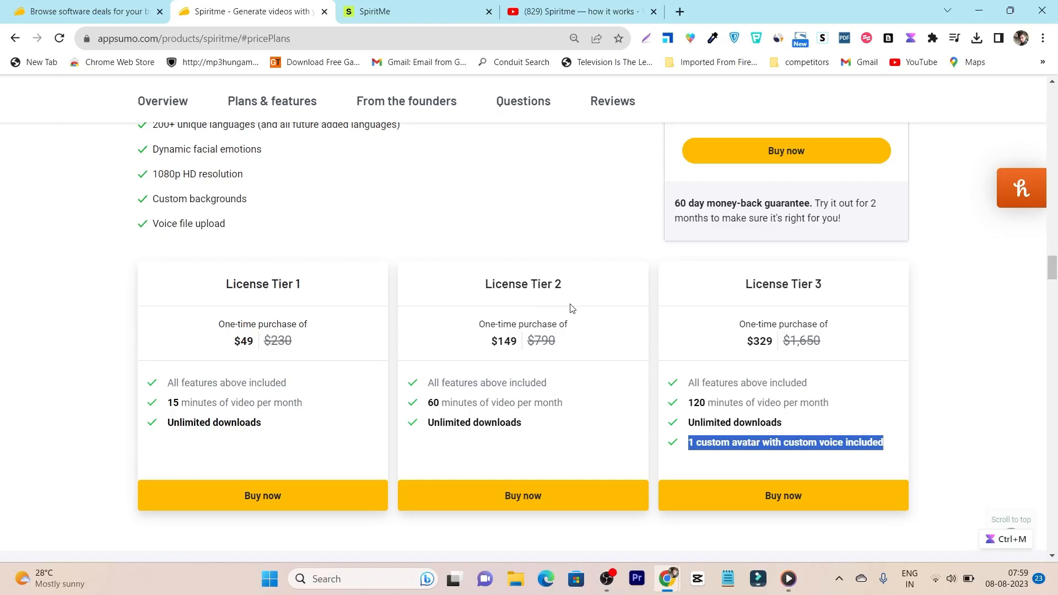
pyautogui.moveTo(555, 419)
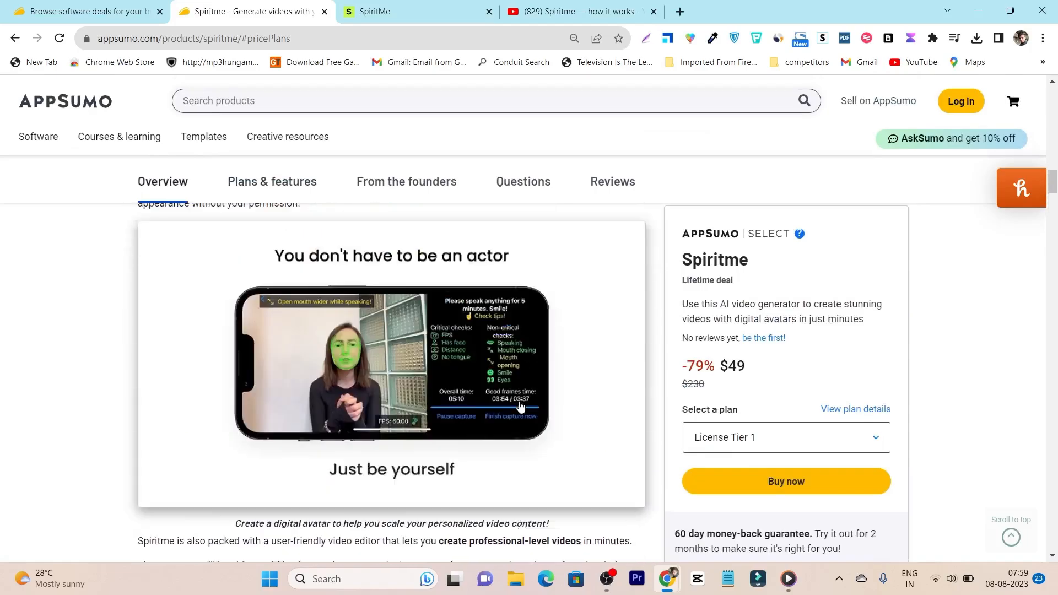
# - Switch tabs and scroll to the 60 day money-back guarantee under Buy now
pyautogui.click(418, 11)
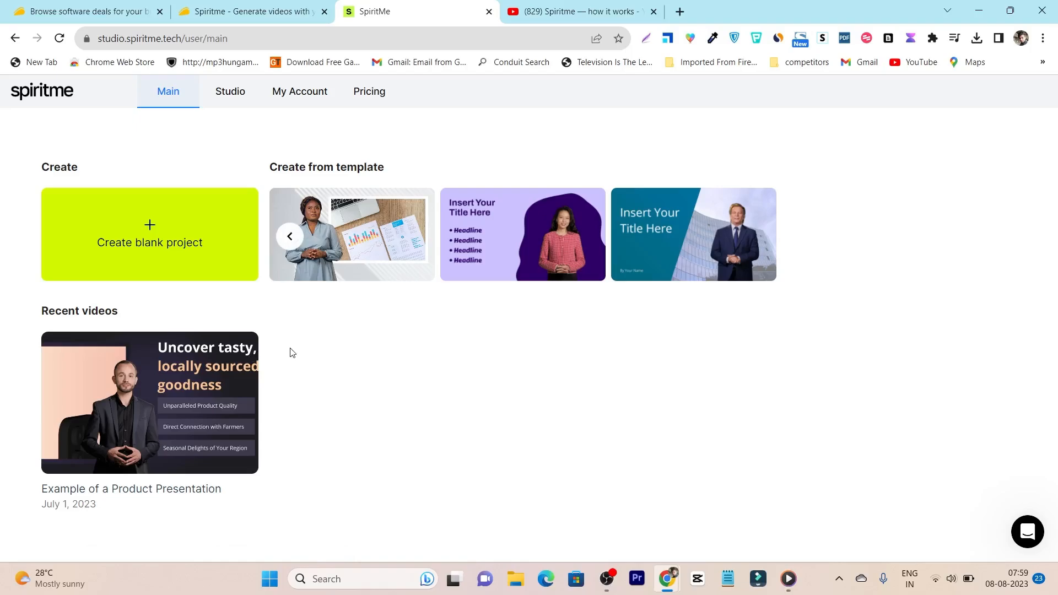
pyautogui.moveTo(240, 11)
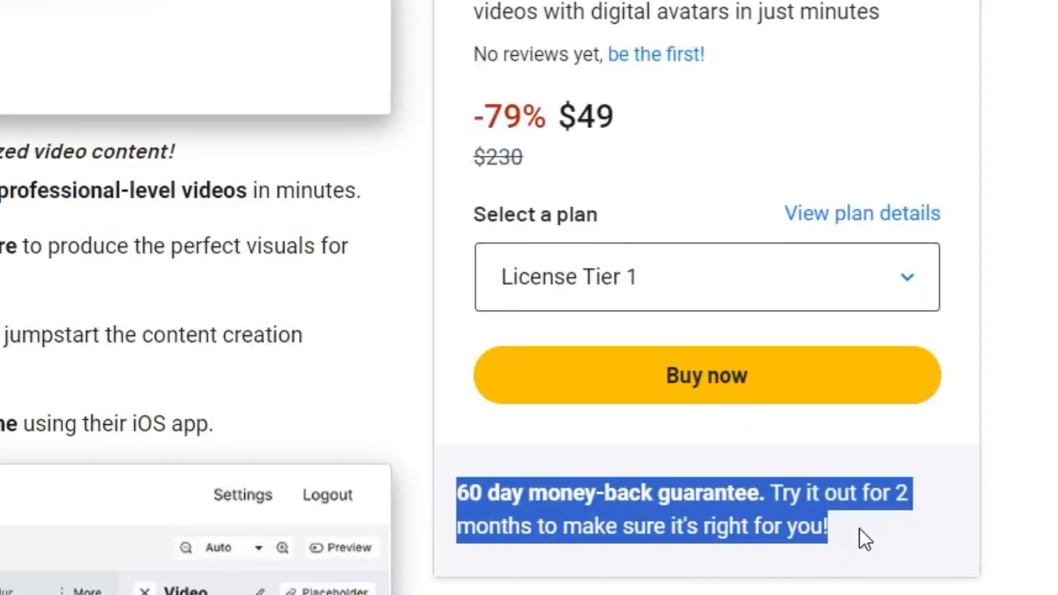
pyautogui.scroll(-3)
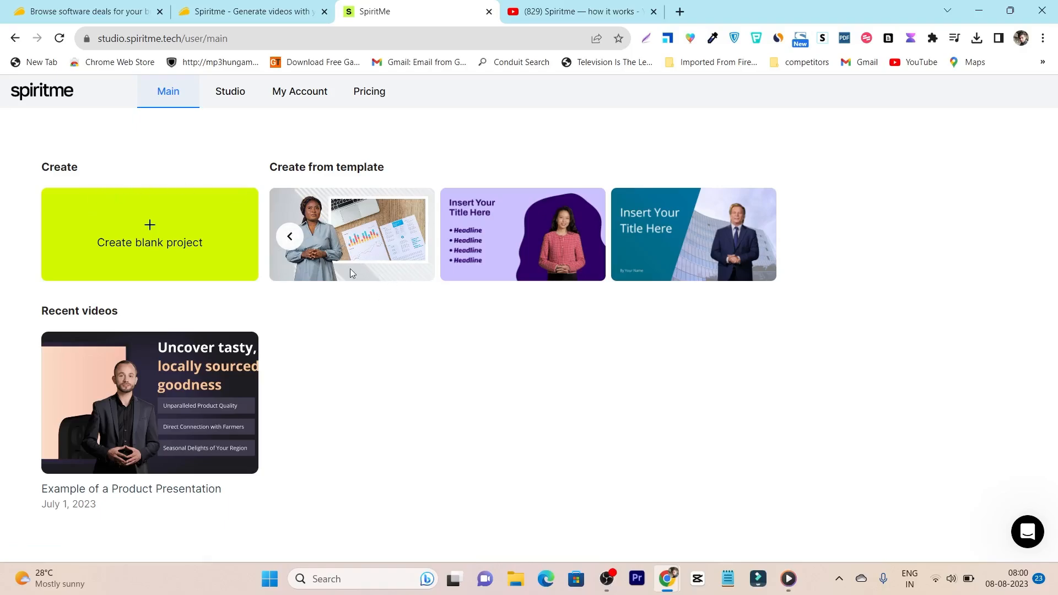
pyautogui.moveTo(310, 250)
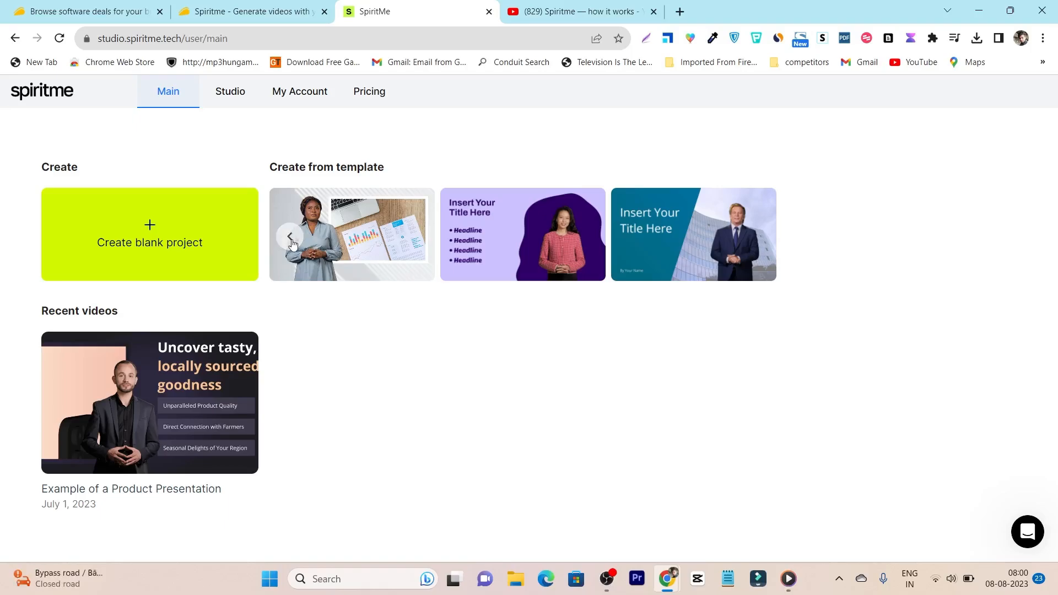
# - Open template 12 from the dashboard and show the Templates list in the editor
pyautogui.click(290, 237)
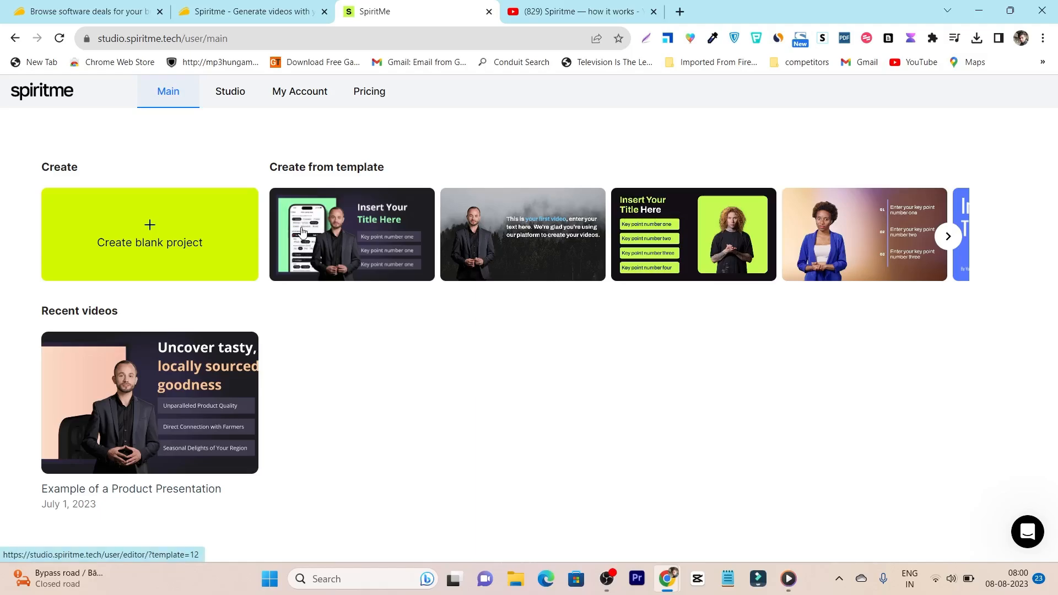
pyautogui.moveTo(324, 234)
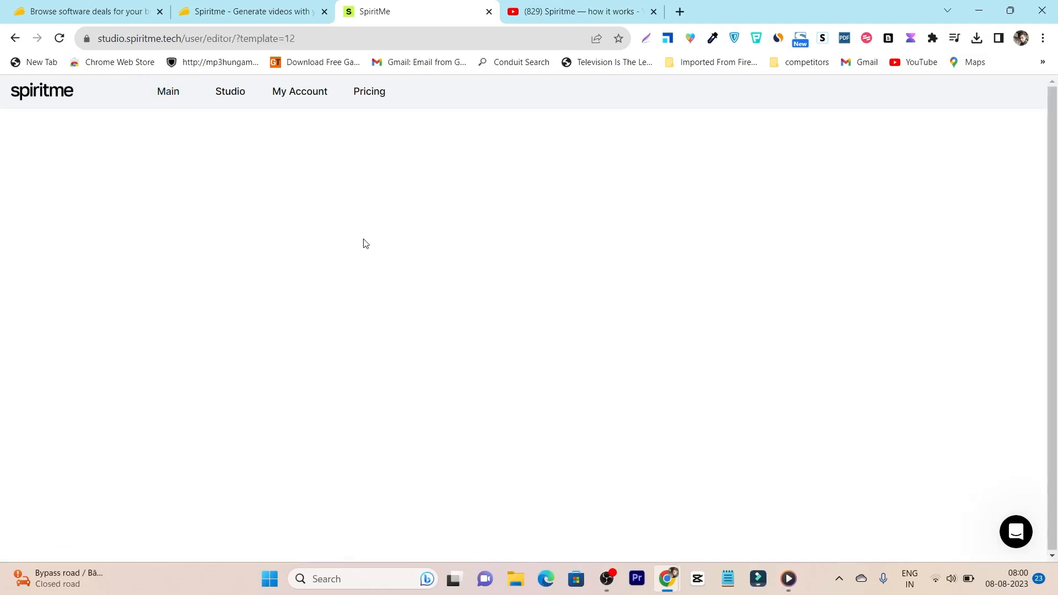
pyautogui.moveTo(375, 243)
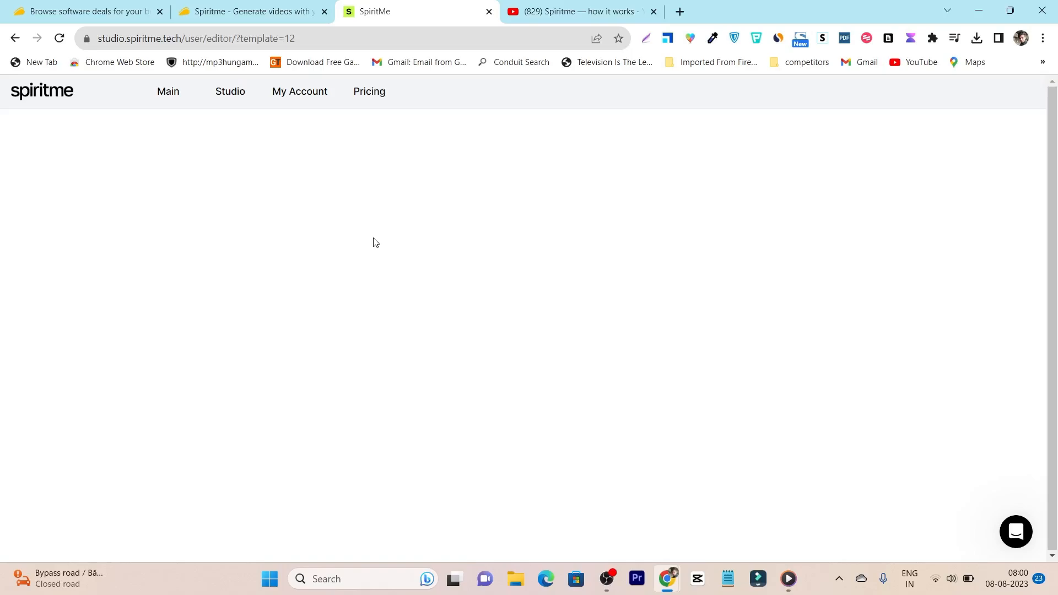
pyautogui.moveTo(297, 251)
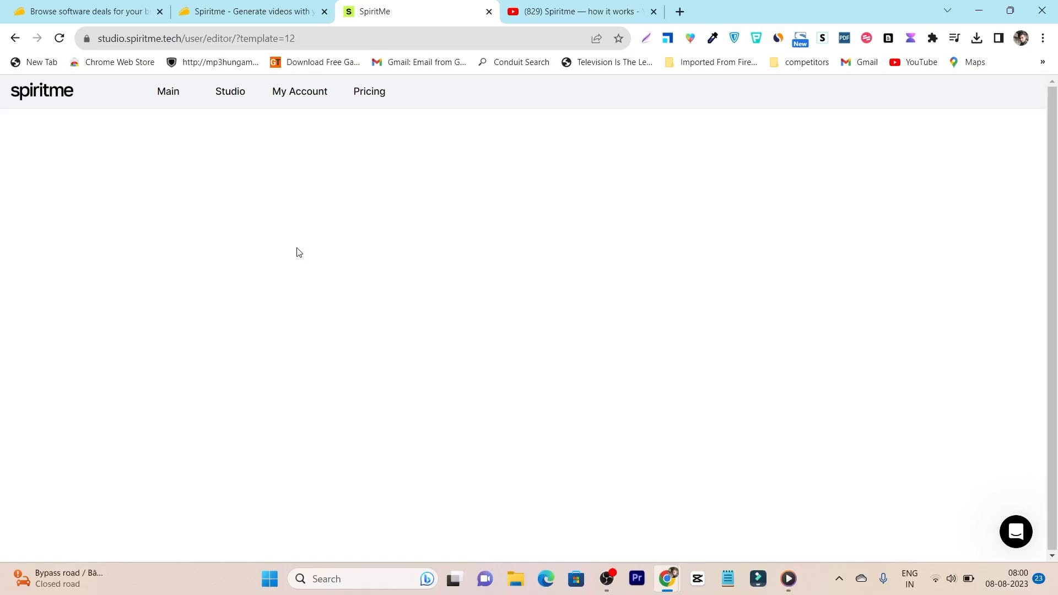
pyautogui.click(59, 38)
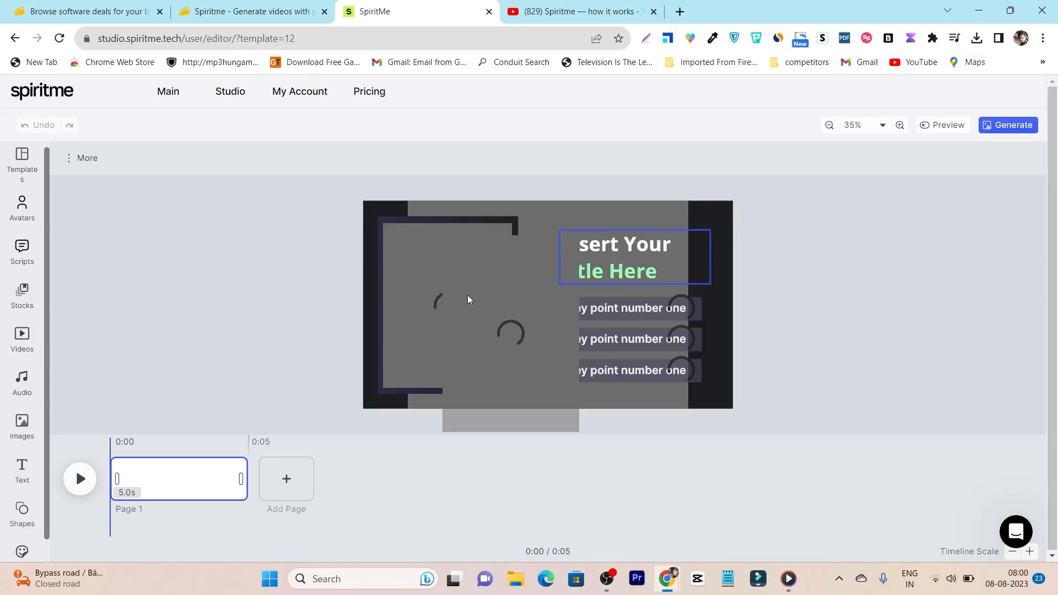
pyautogui.moveTo(17, 158)
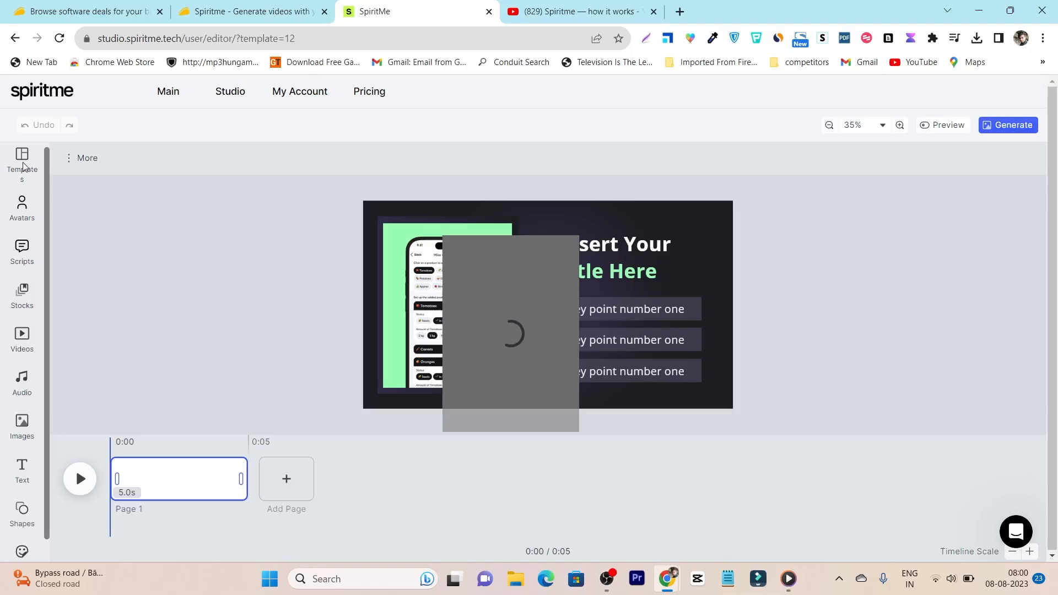
pyautogui.click(21, 159)
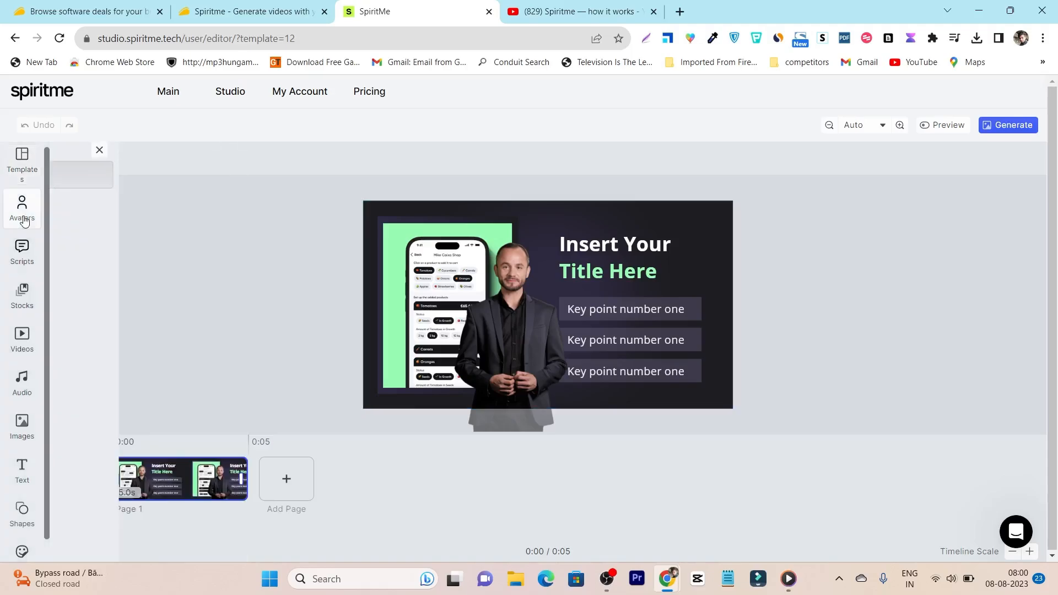
# - Browse the Avatars library and try the Create your avatar option
pyautogui.click(21, 207)
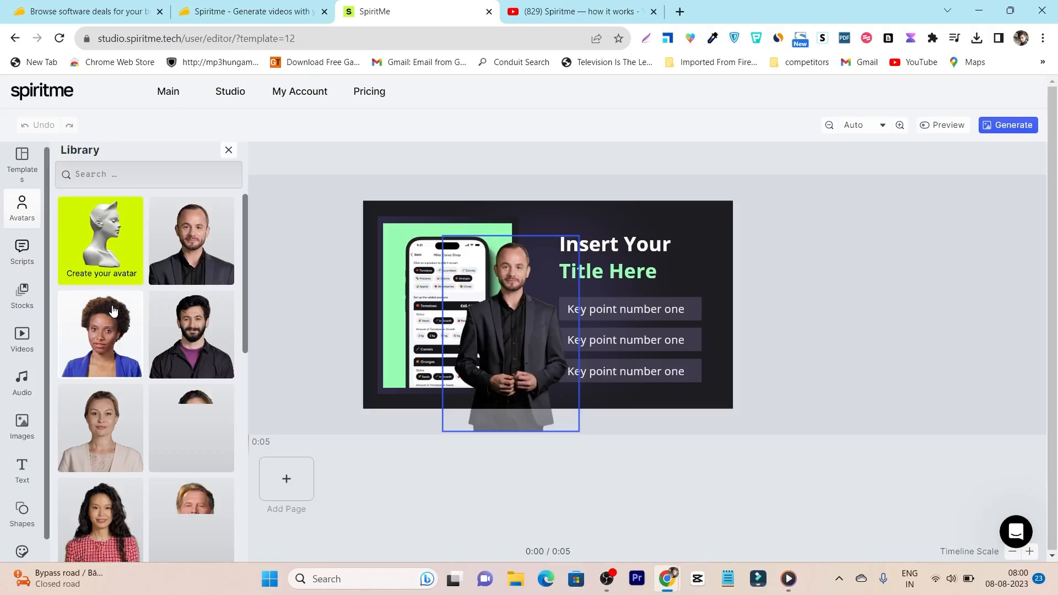
pyautogui.scroll(-3)
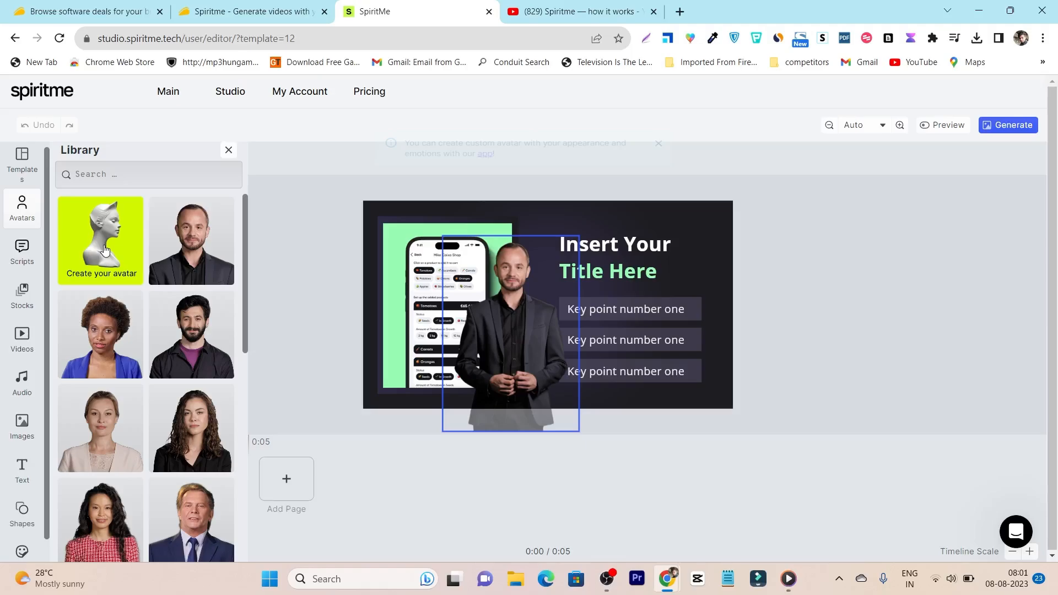
pyautogui.click(249, 12)
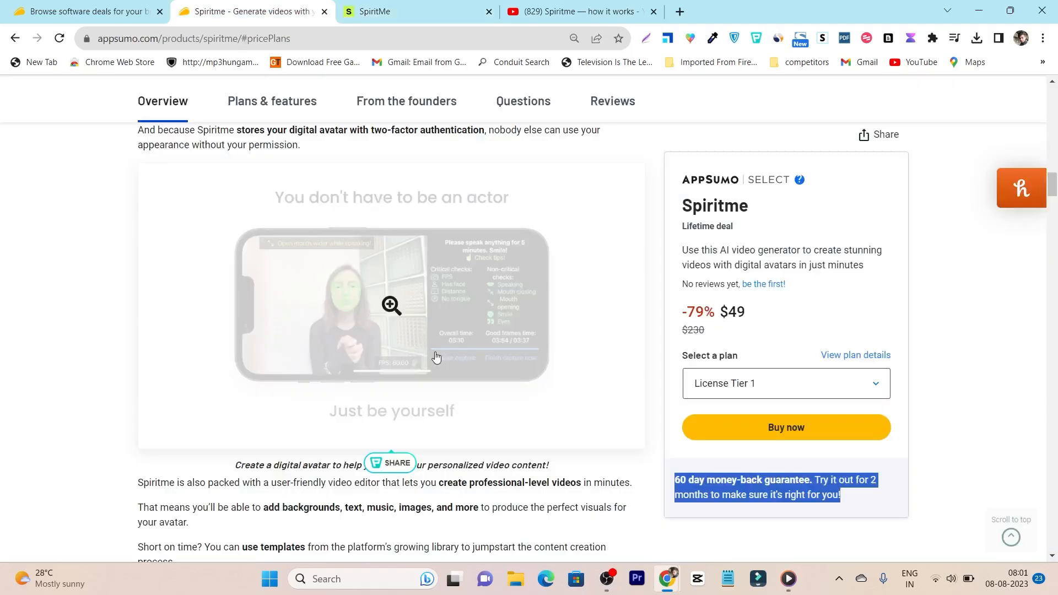
# - Play the Spiritme how-it-works YouTube video showing an avatar recorded on a phone
pyautogui.click(391, 305)
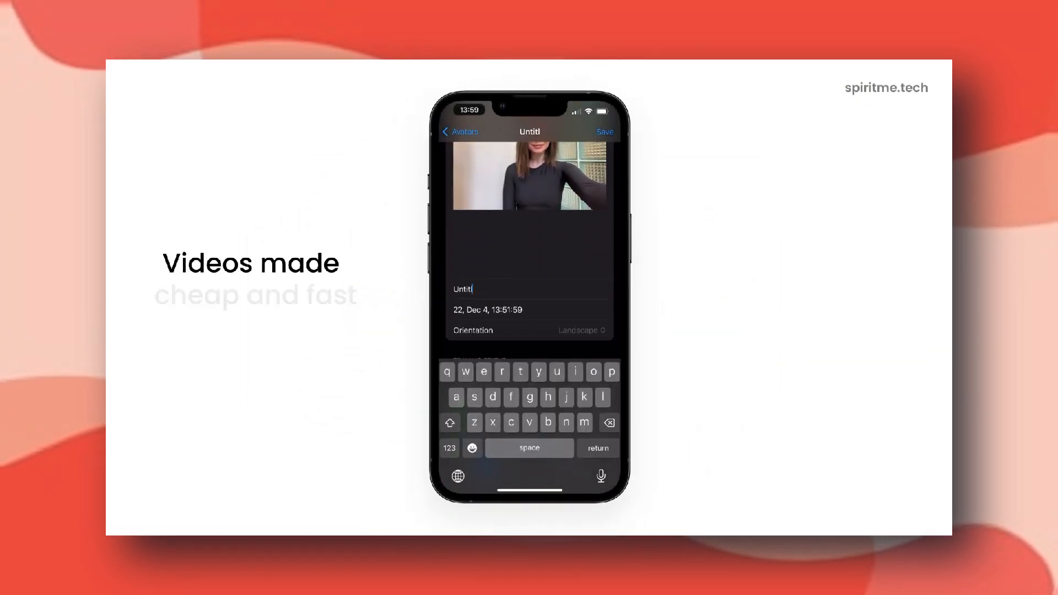
pyautogui.click(604, 131)
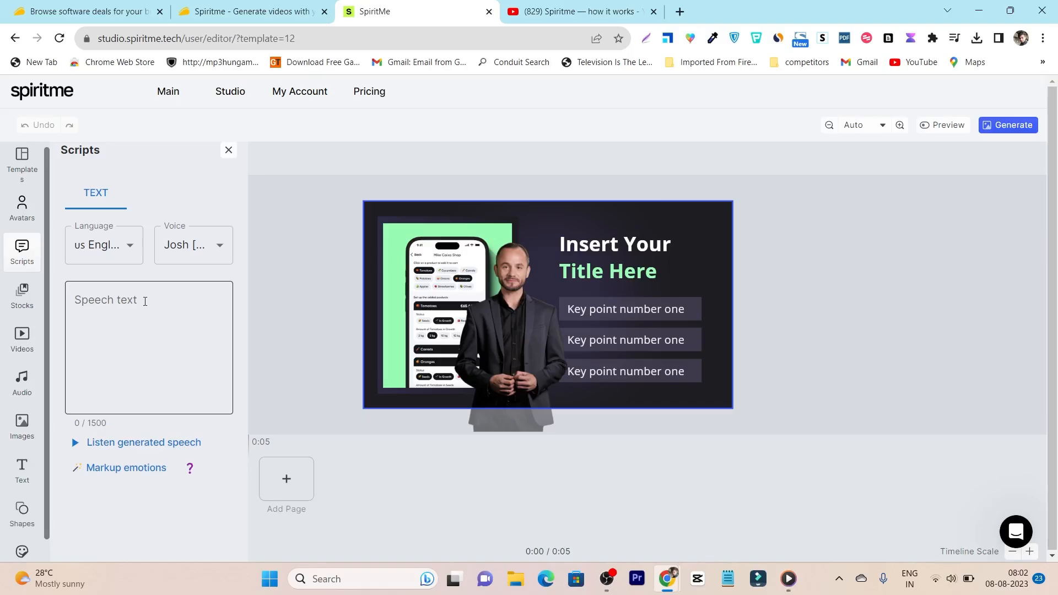
# - Browse the Voice dropdown's narrator voices, then open the empty Videos library
pyautogui.click(192, 244)
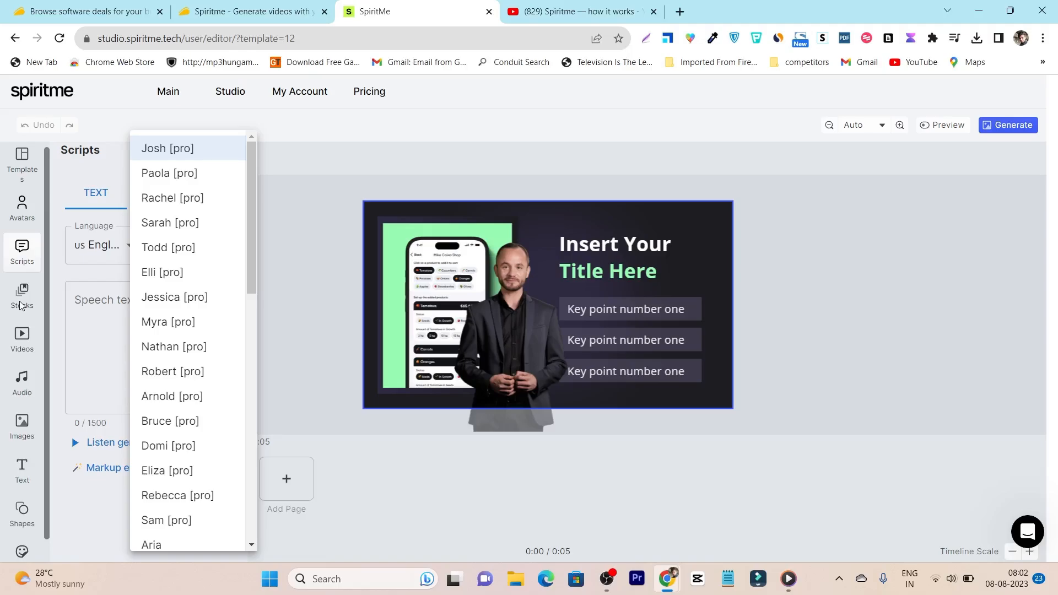
pyautogui.click(21, 336)
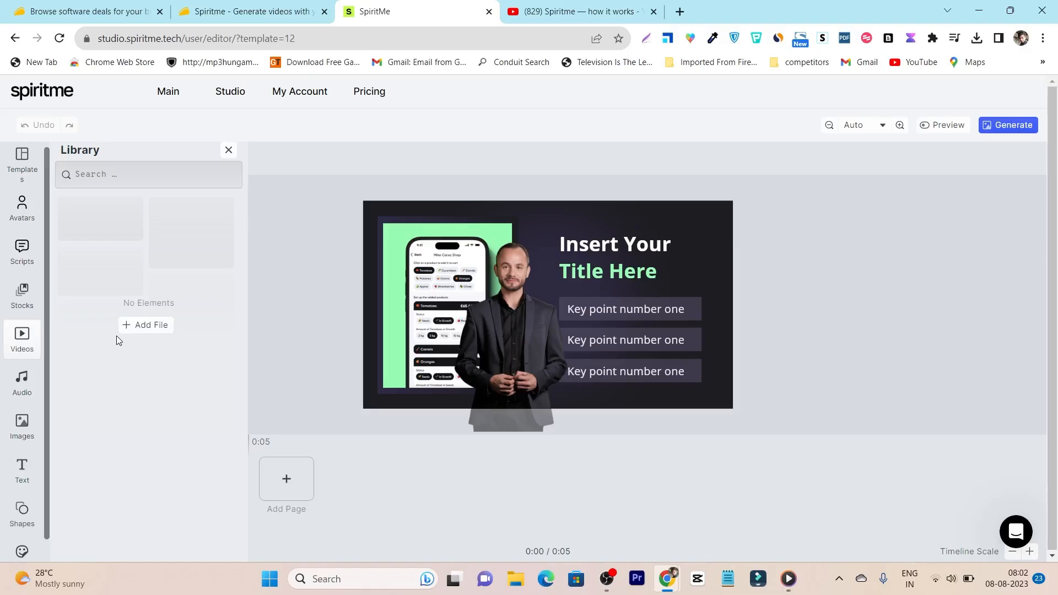
# - Open the Audio library and sample the Happy mood music category
pyautogui.click(22, 384)
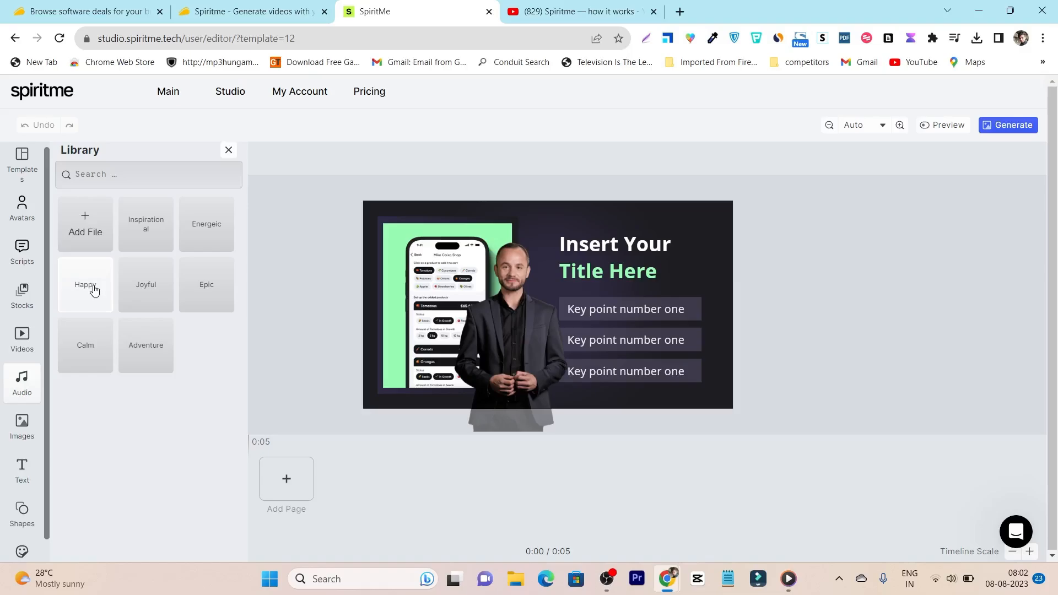
pyautogui.click(22, 469)
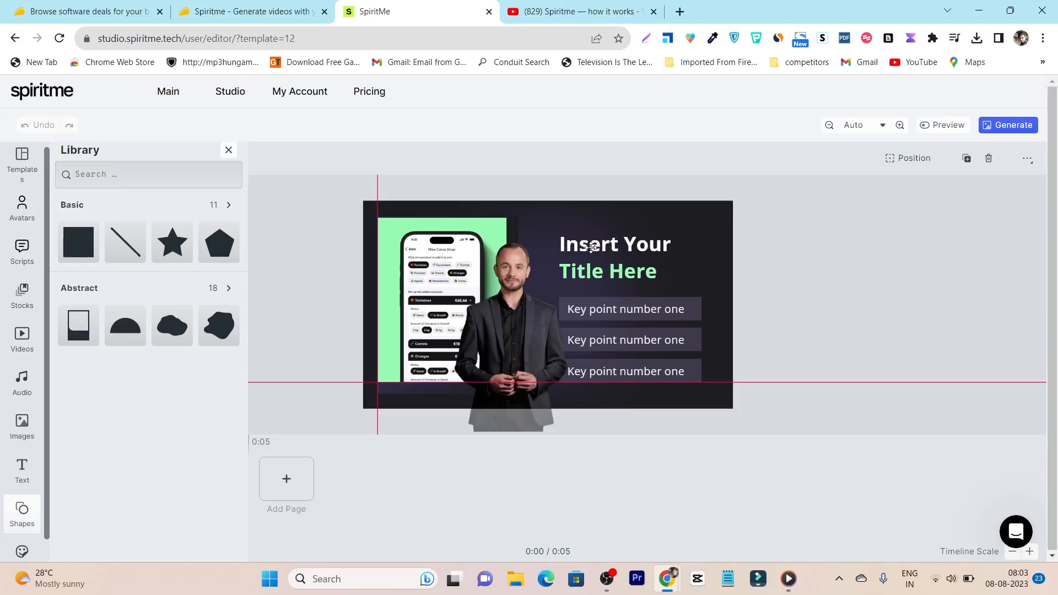
# - Select and double-click the slide title to edit it, then launch Preview
pyautogui.click(613, 256)
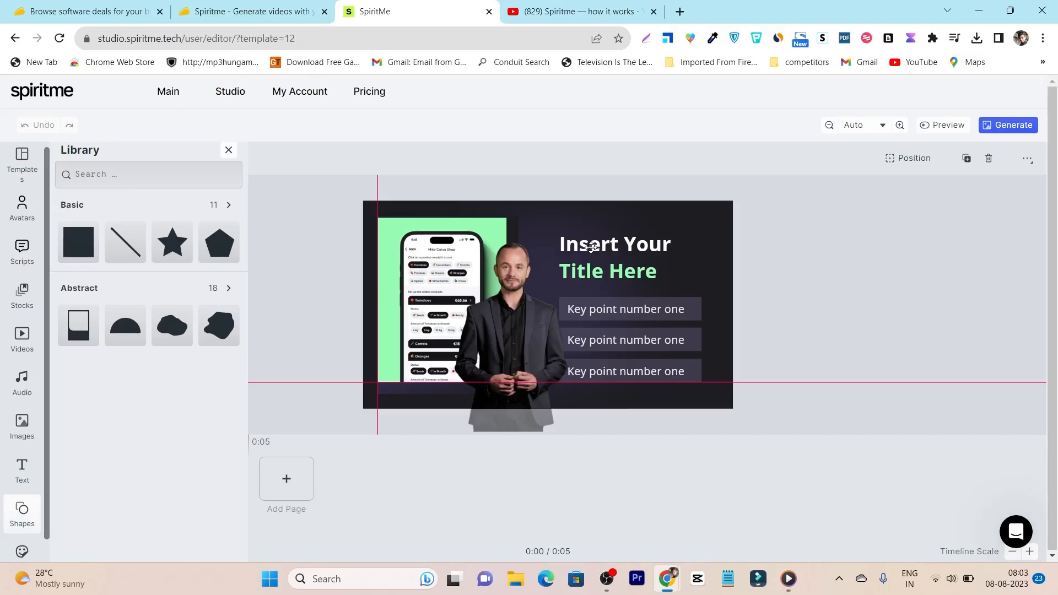
pyautogui.click(614, 255)
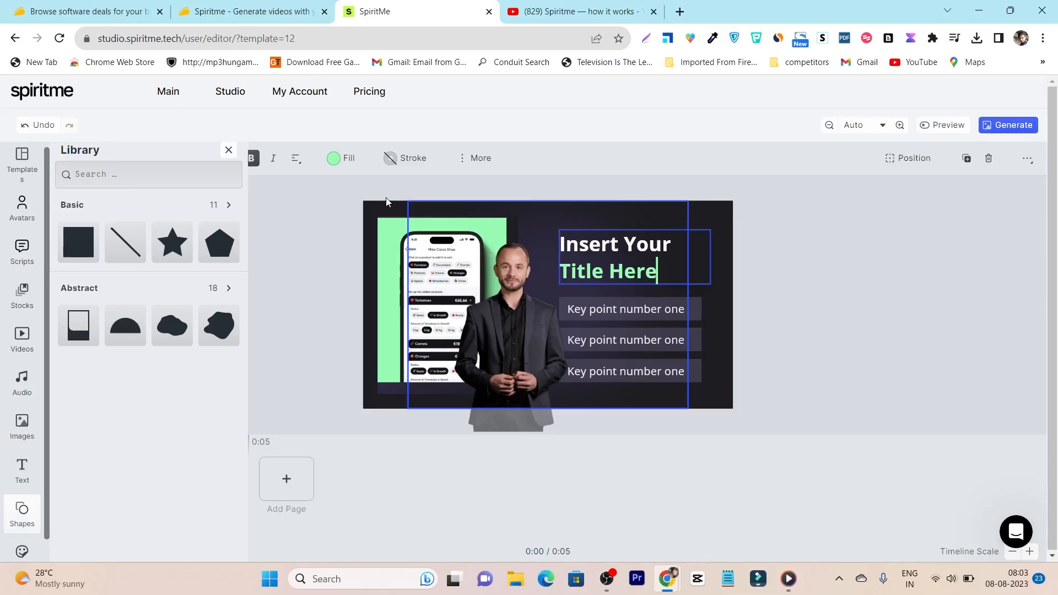
pyautogui.moveTo(942, 141)
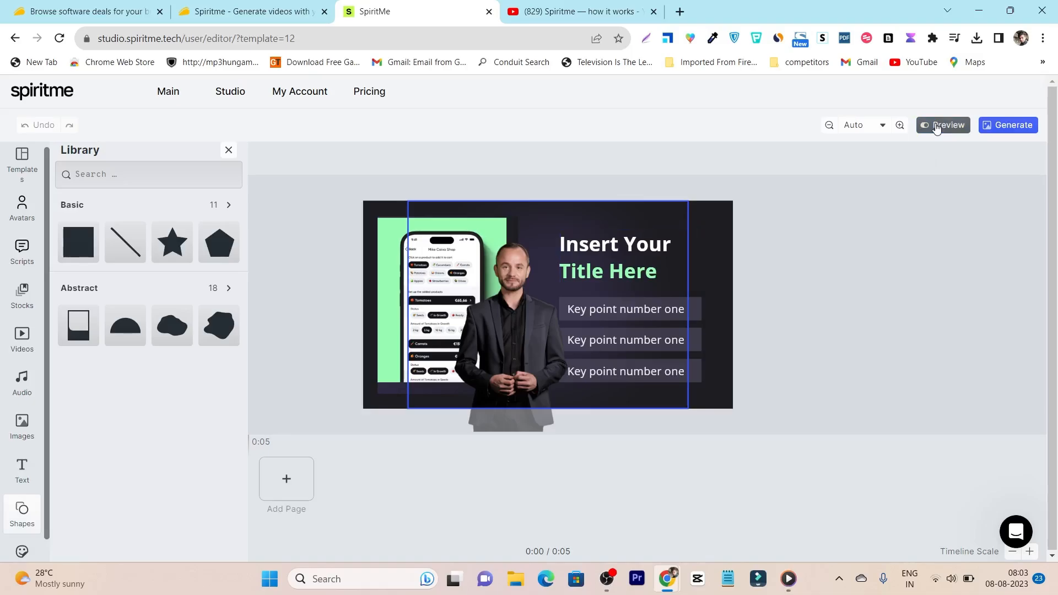
pyautogui.click(168, 91)
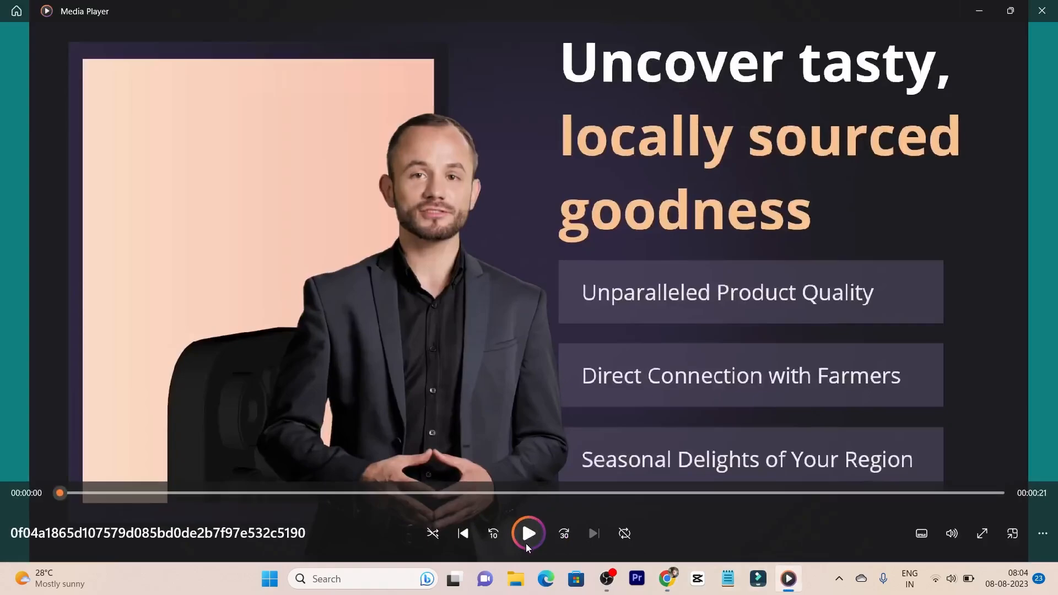
# - Play the locally sourced goodness product presentation video in Media Player
pyautogui.click(529, 534)
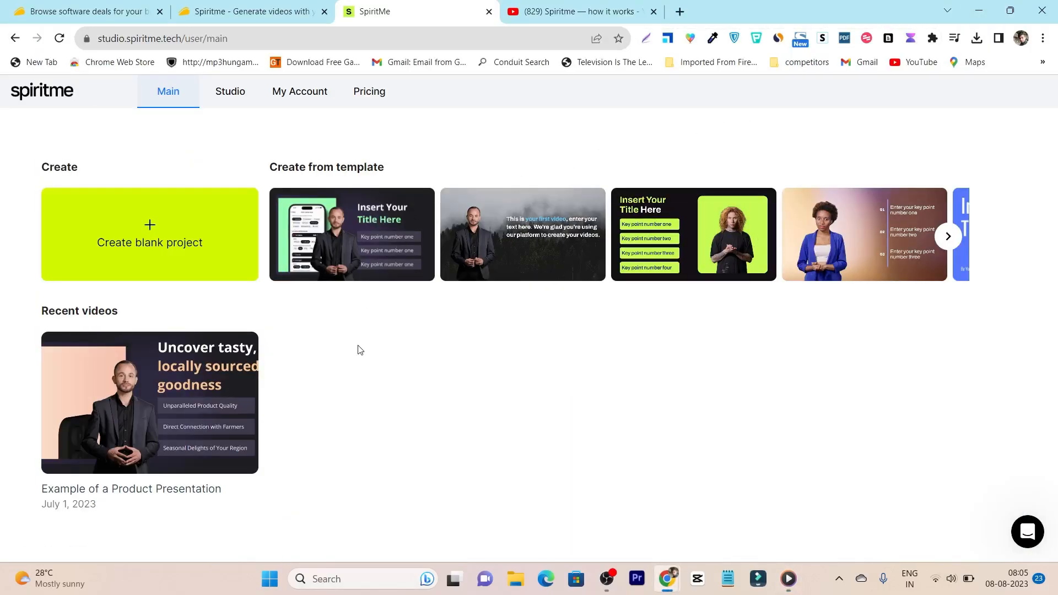
pyautogui.moveTo(354, 348)
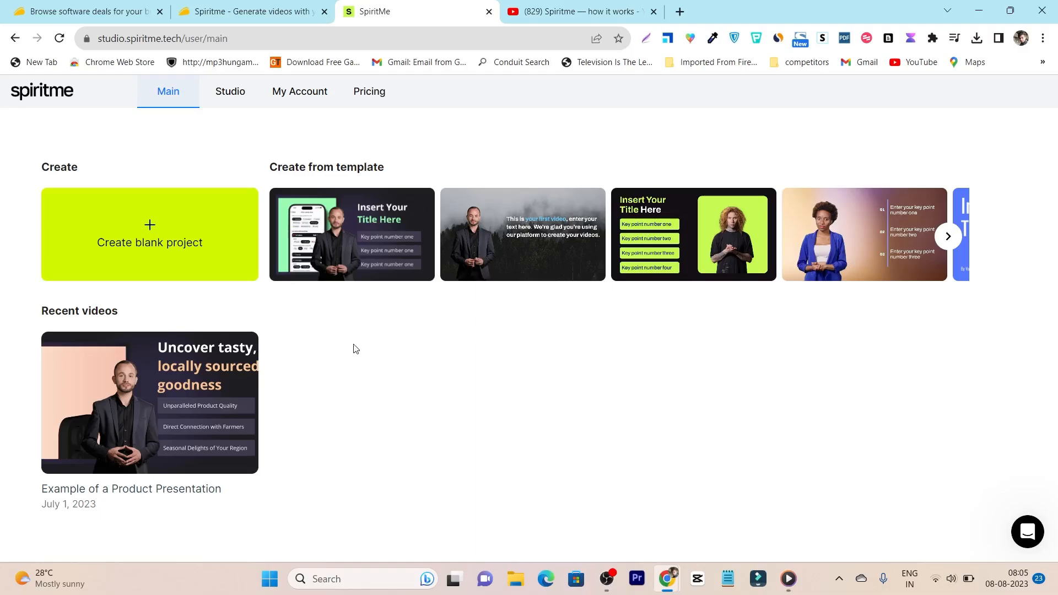
pyautogui.moveTo(350, 350)
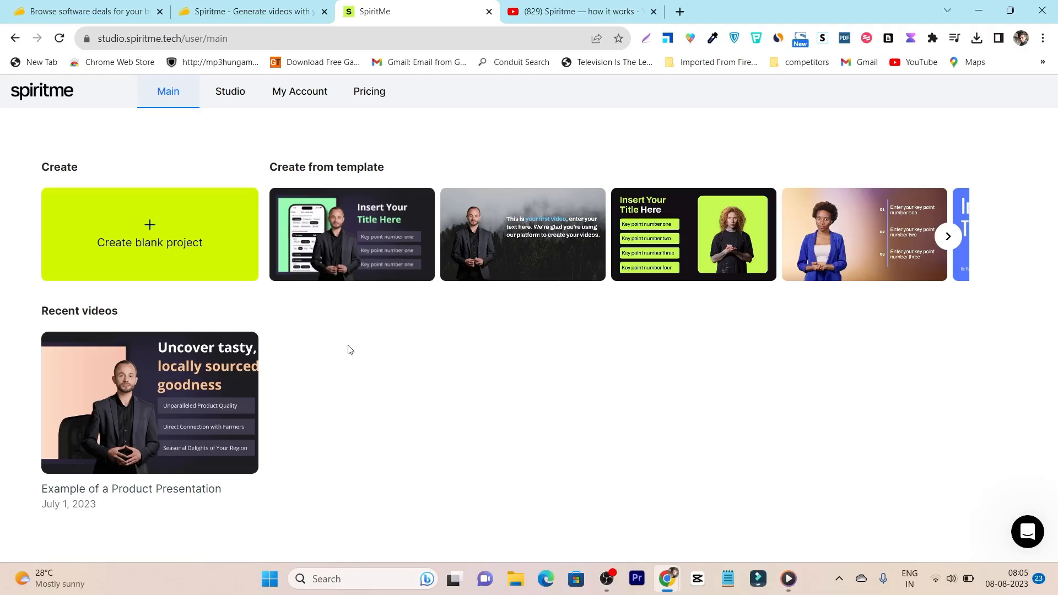
# - Switch to the AppSumo browser tab showing the Spiritme deal page
pyautogui.click(251, 12)
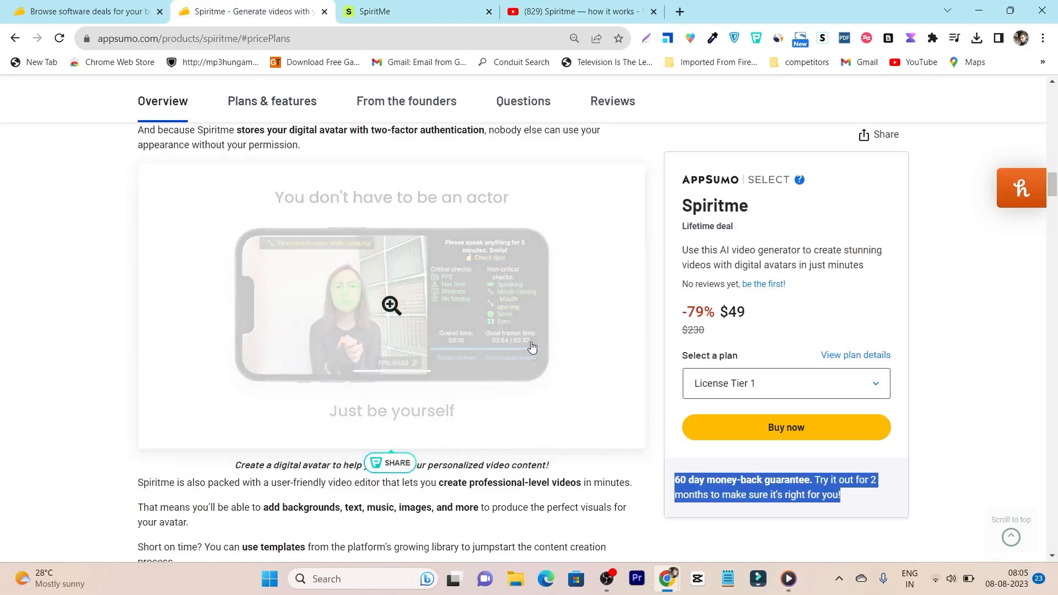
# - Scroll the Spiritme deal page through voices, languages, plan terms and the $49 tier
pyautogui.scroll(-3)
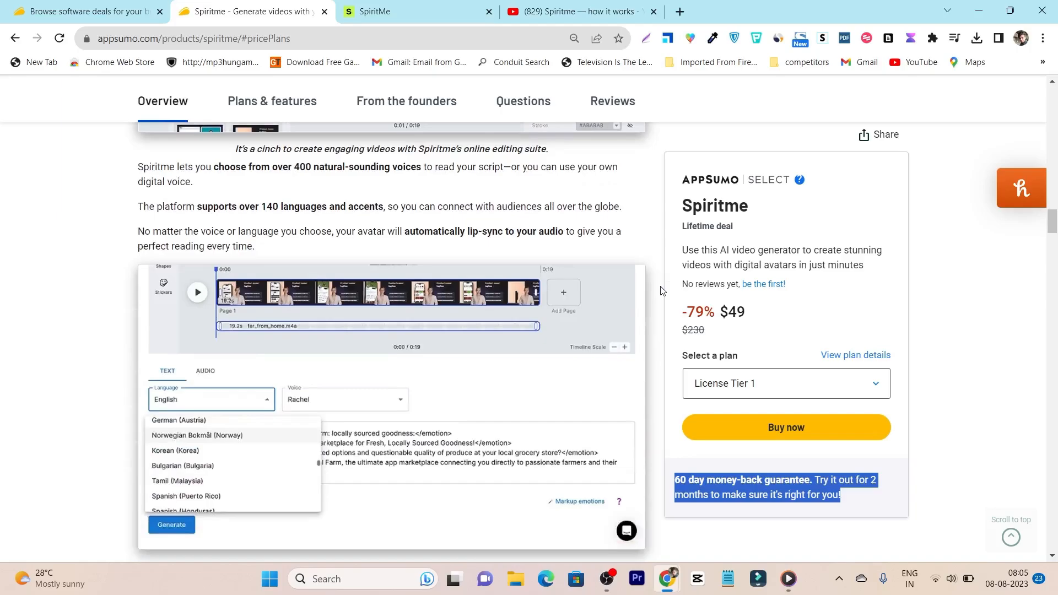
pyautogui.scroll(-3)
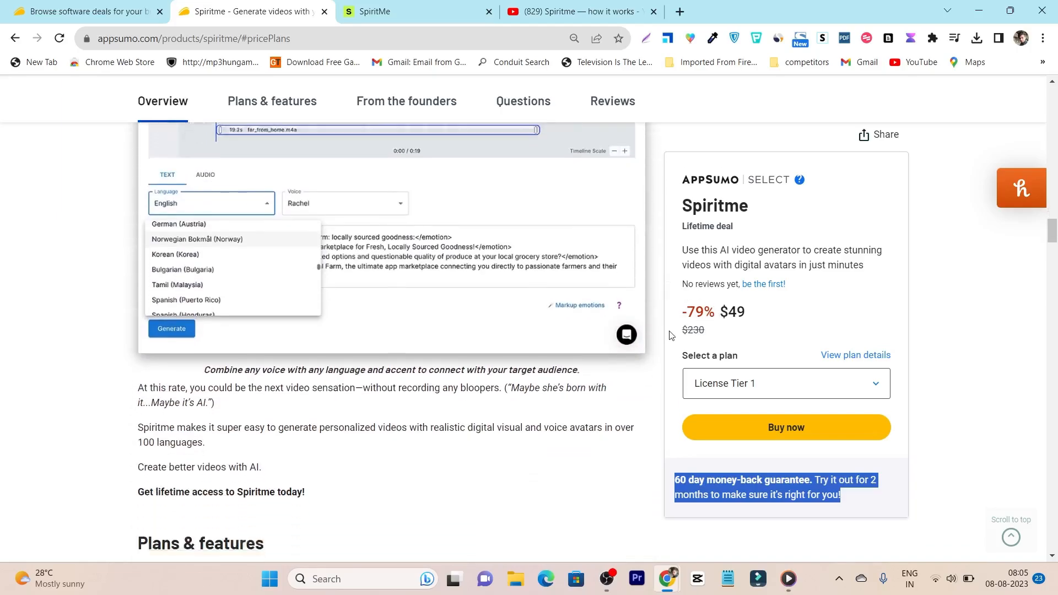
pyautogui.click(272, 101)
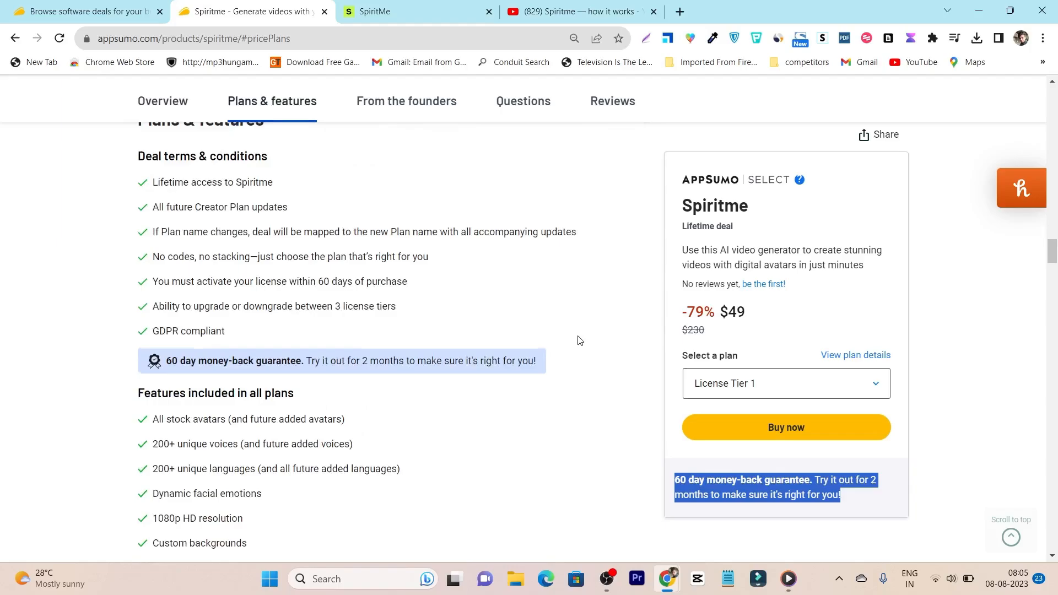
pyautogui.scroll(-3)
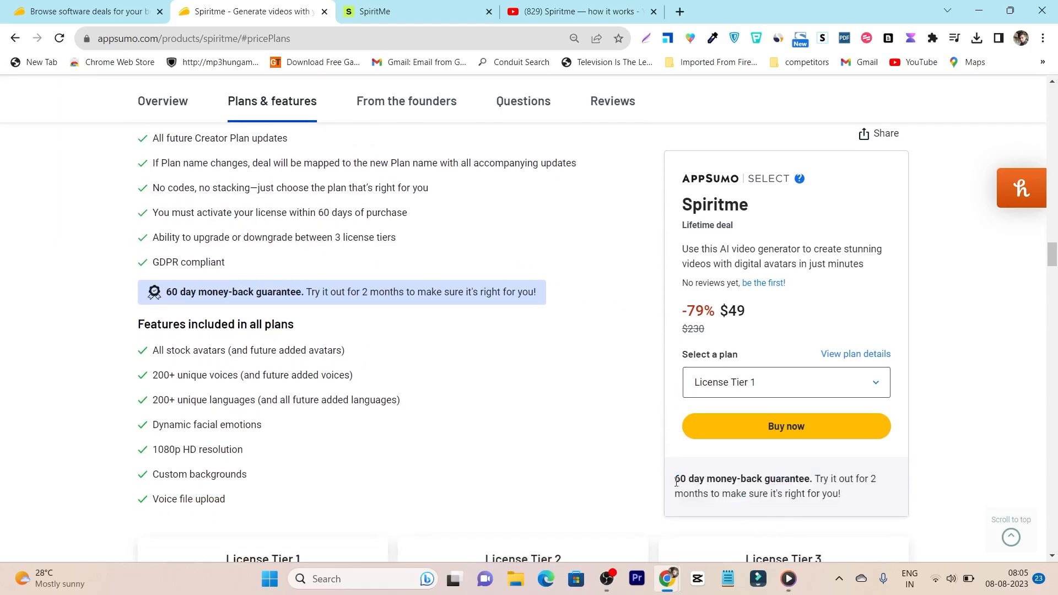
pyautogui.scroll(-3)
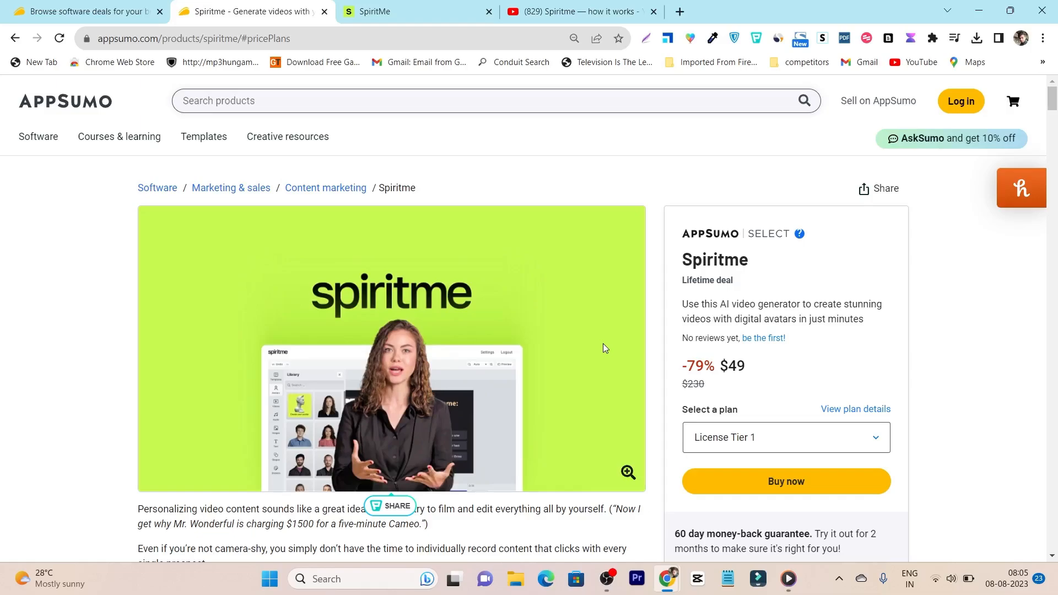
pyautogui.moveTo(545, 362)
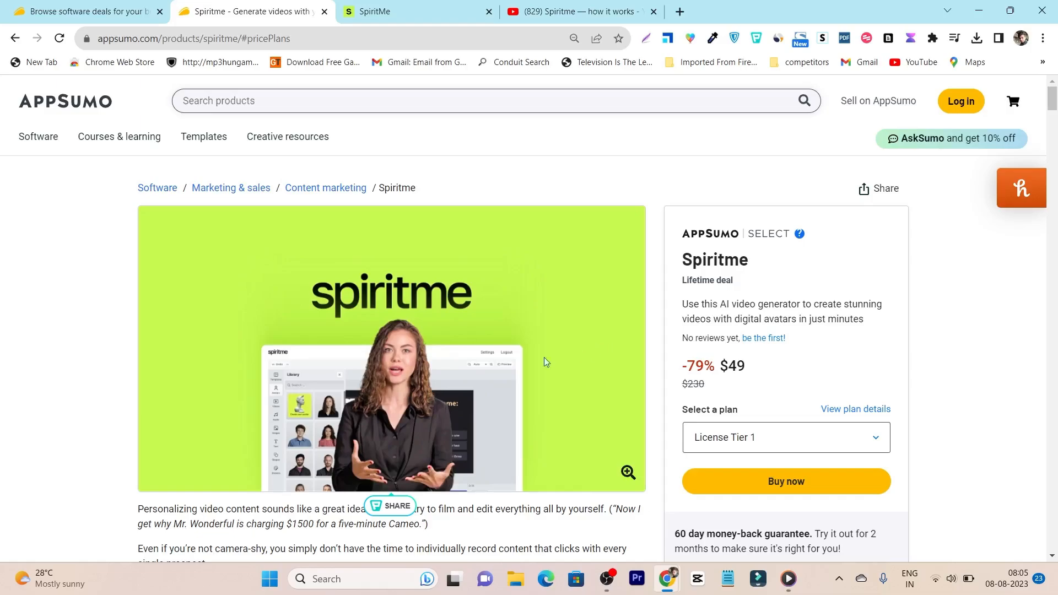
pyautogui.scroll(-3)
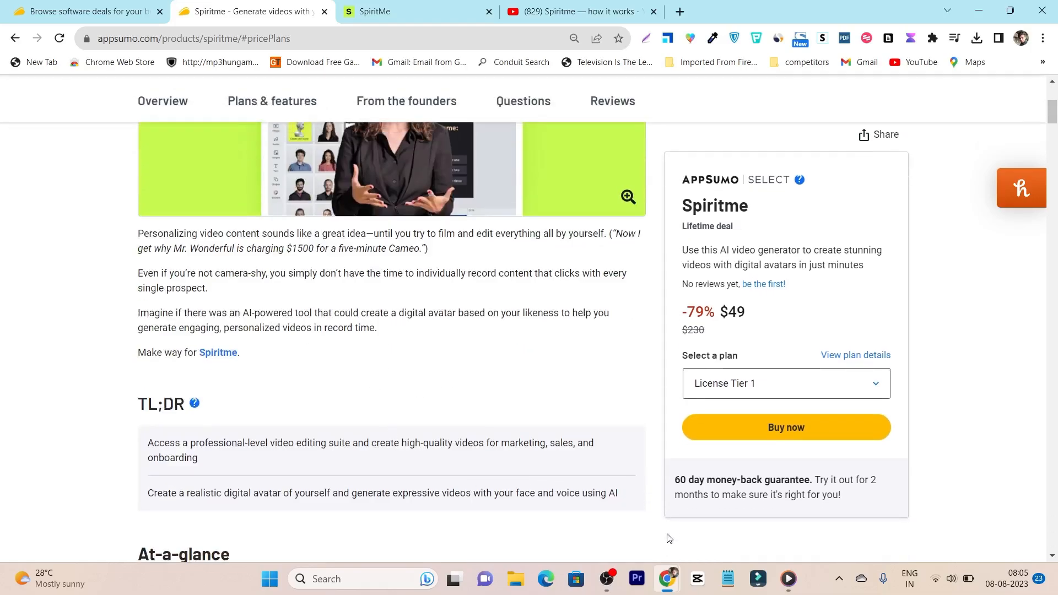